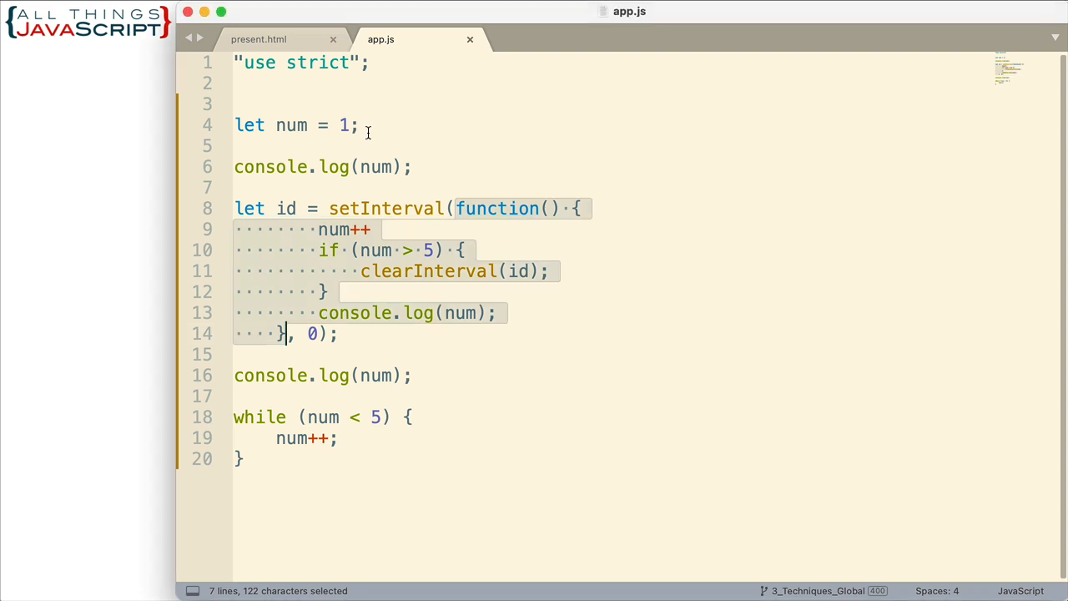
Deselect the setInterval block and view Chrome's console output 1, 1, 6
left_click(359, 125)
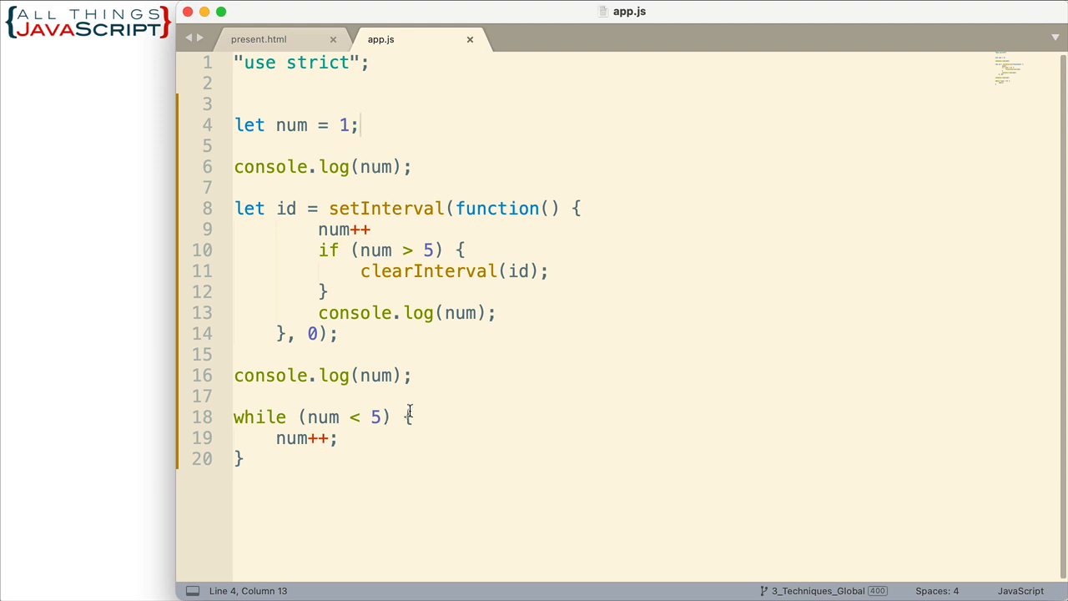
mouse_move(418, 376)
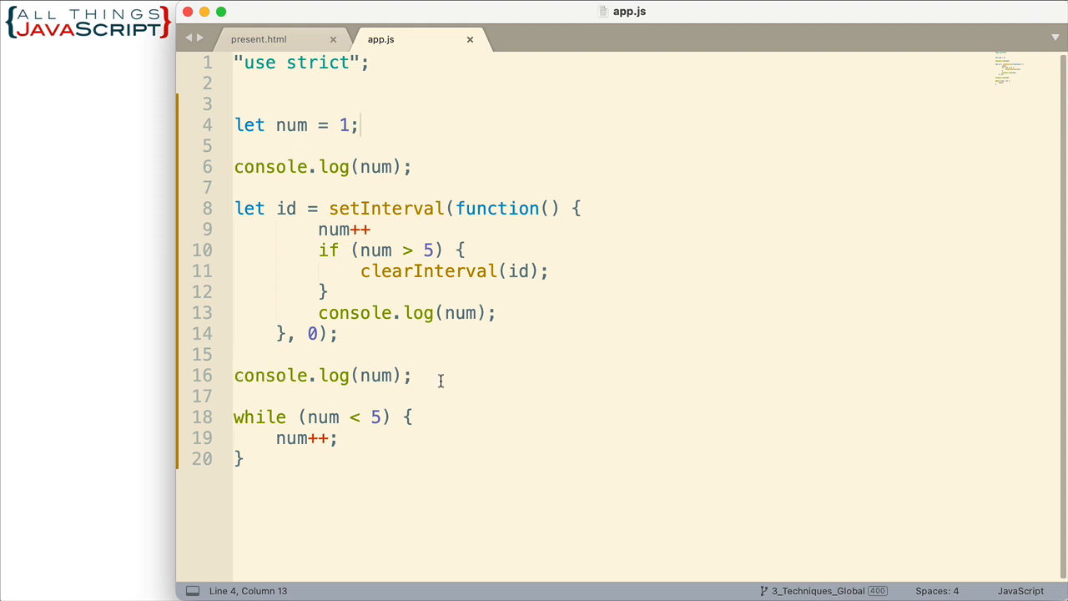
mouse_move(330, 207)
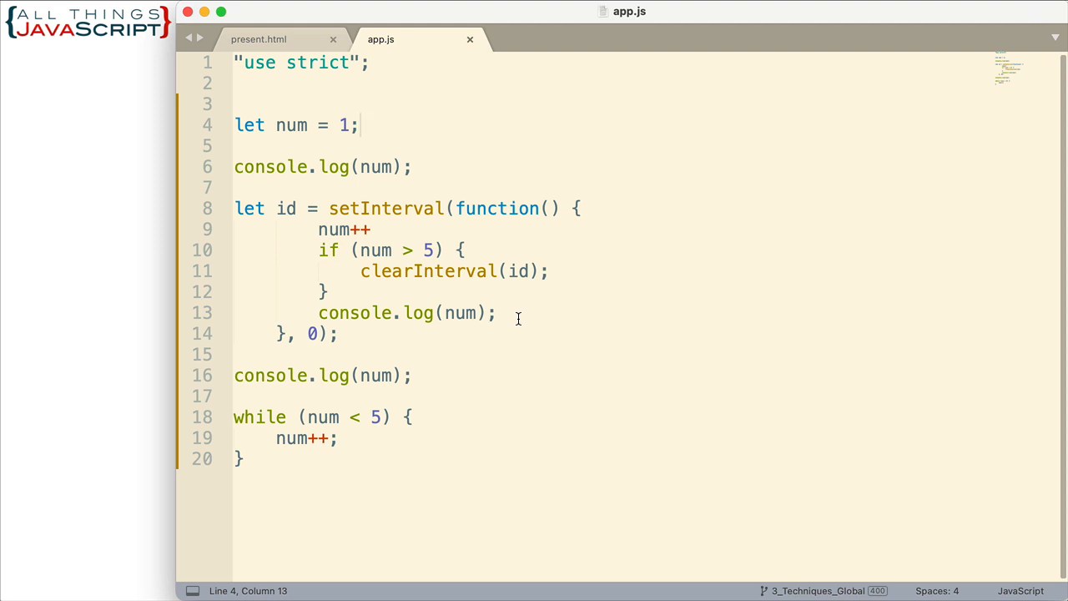
mouse_move(589, 309)
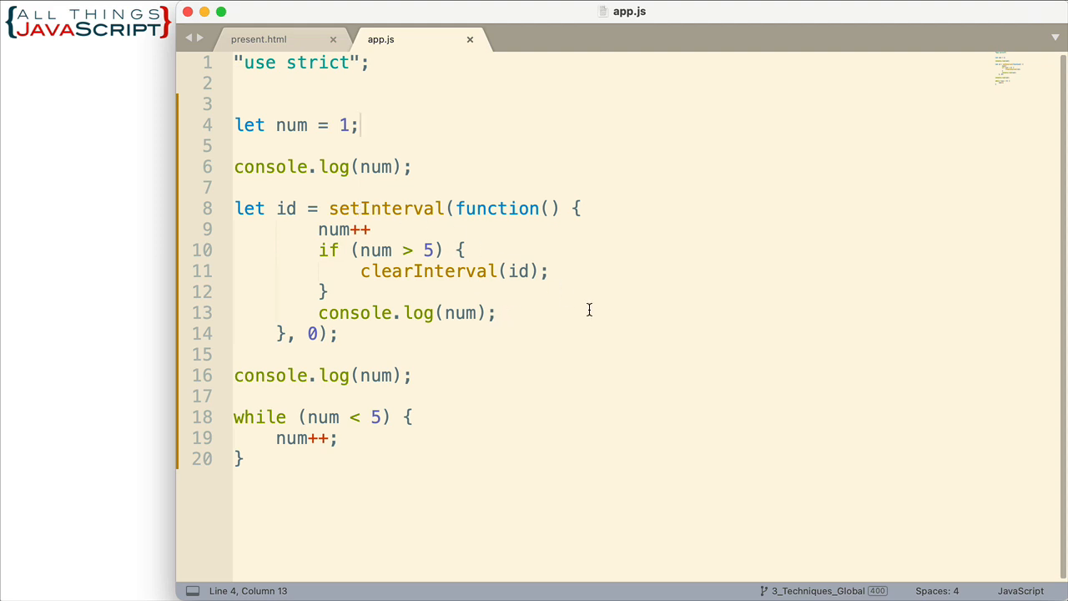
mouse_move(334, 448)
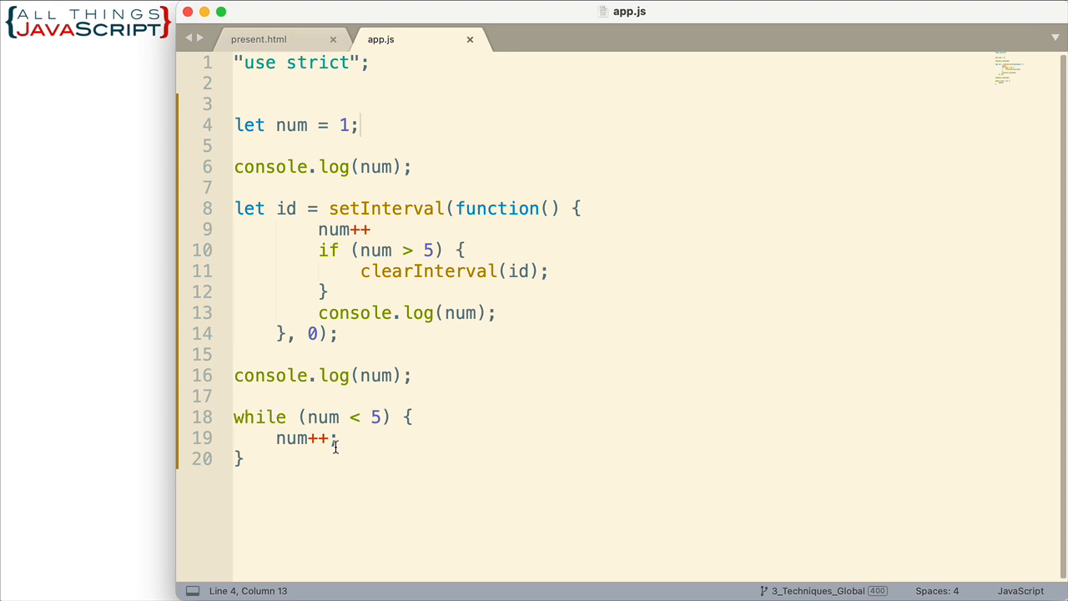
mouse_move(376, 167)
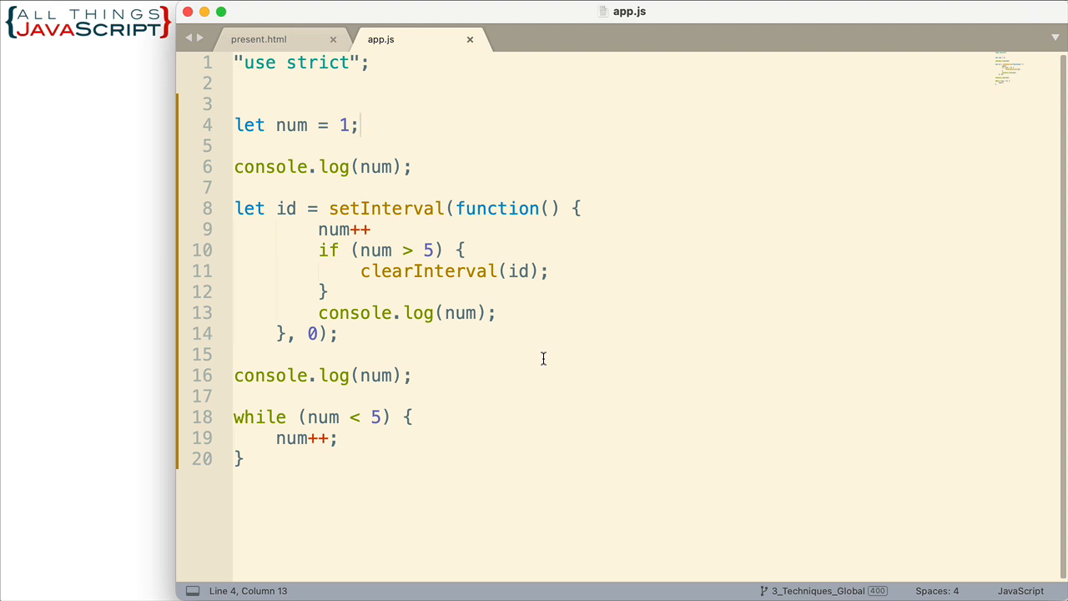
mouse_move(92, 388)
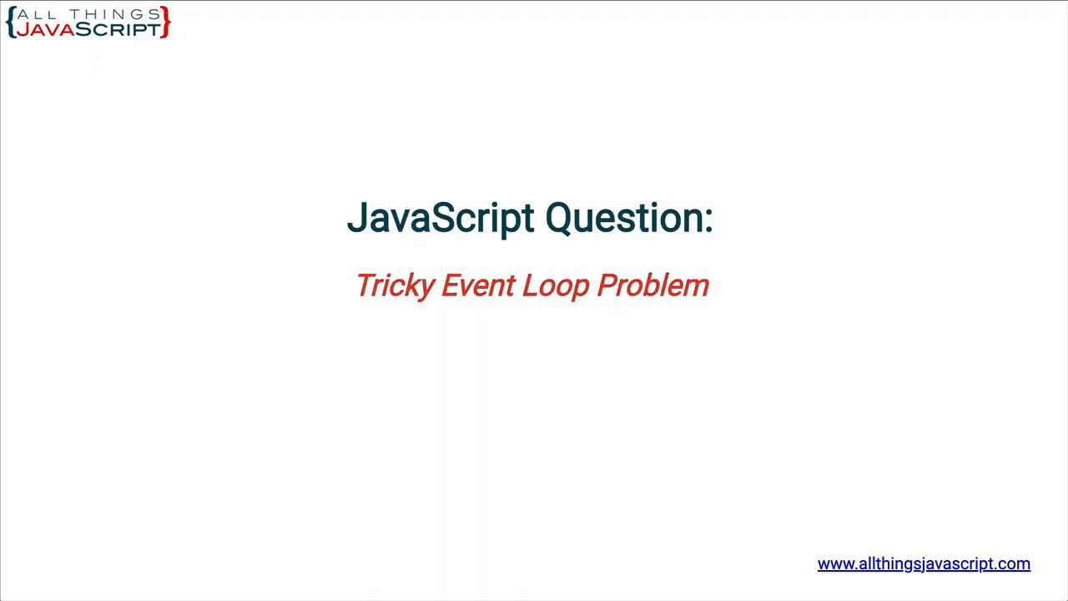
mouse_move(216, 454)
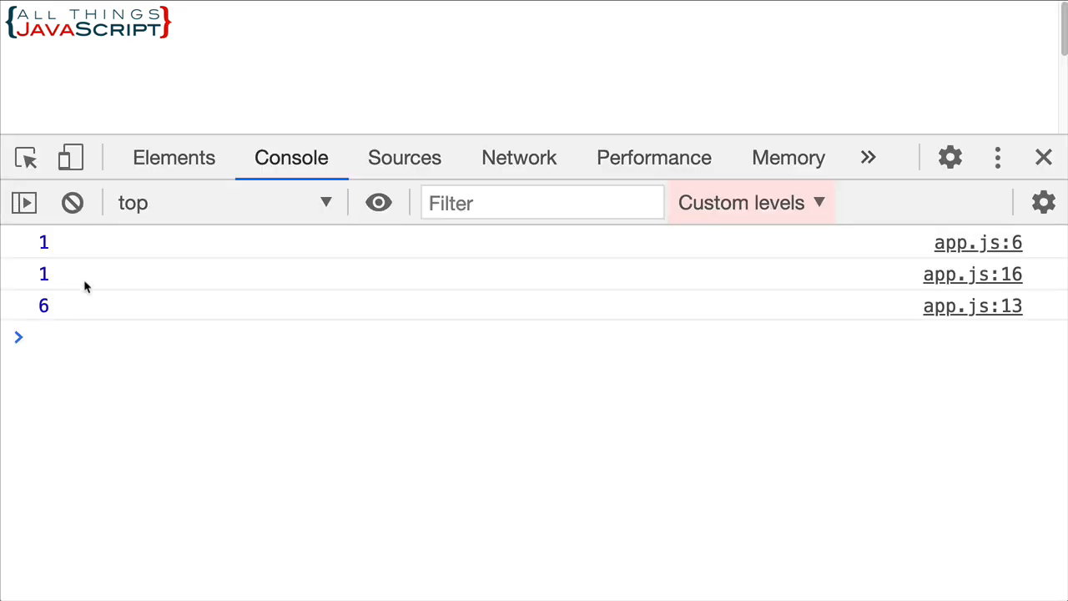
left_click(33, 338)
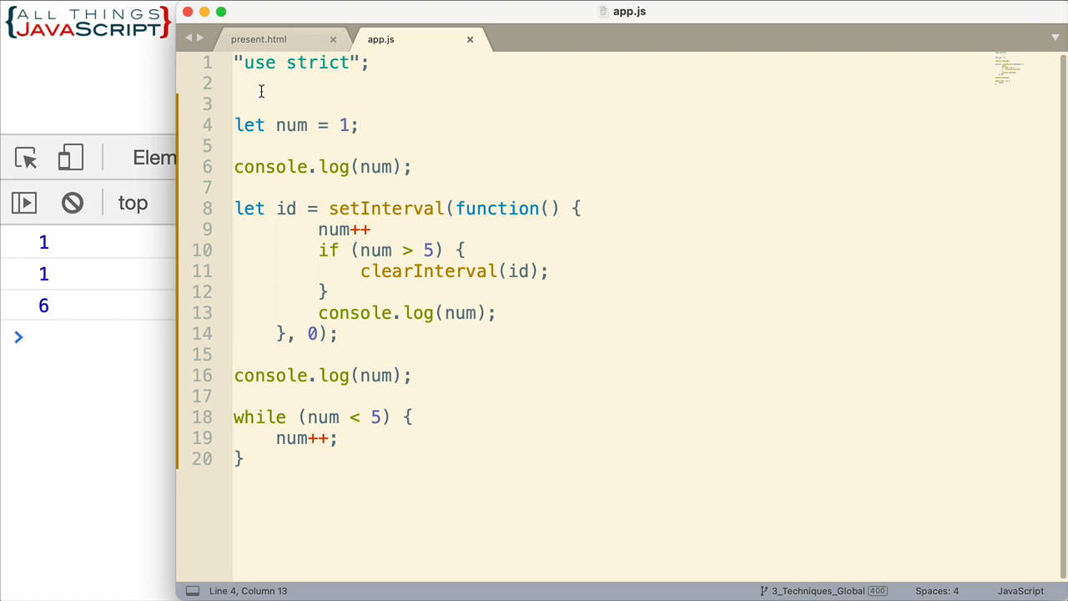
mouse_move(514, 124)
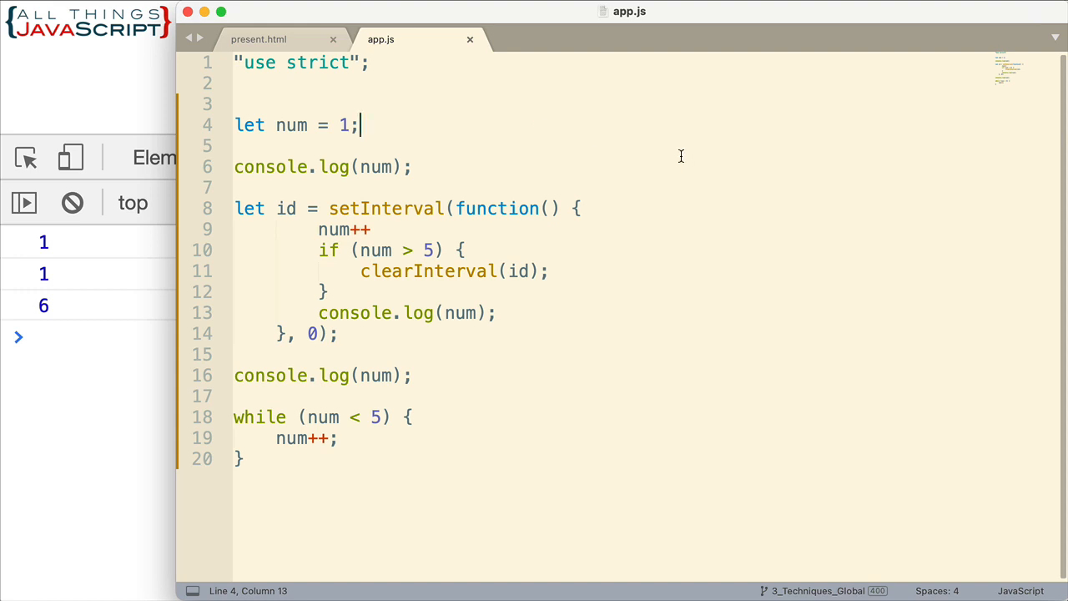
mouse_move(741, 181)
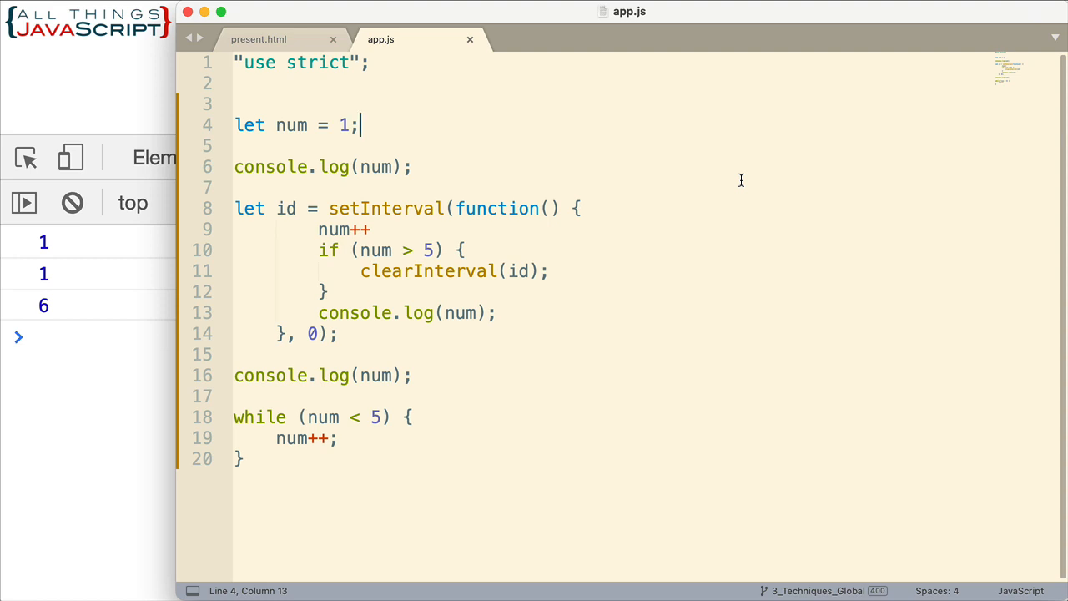
mouse_move(635, 193)
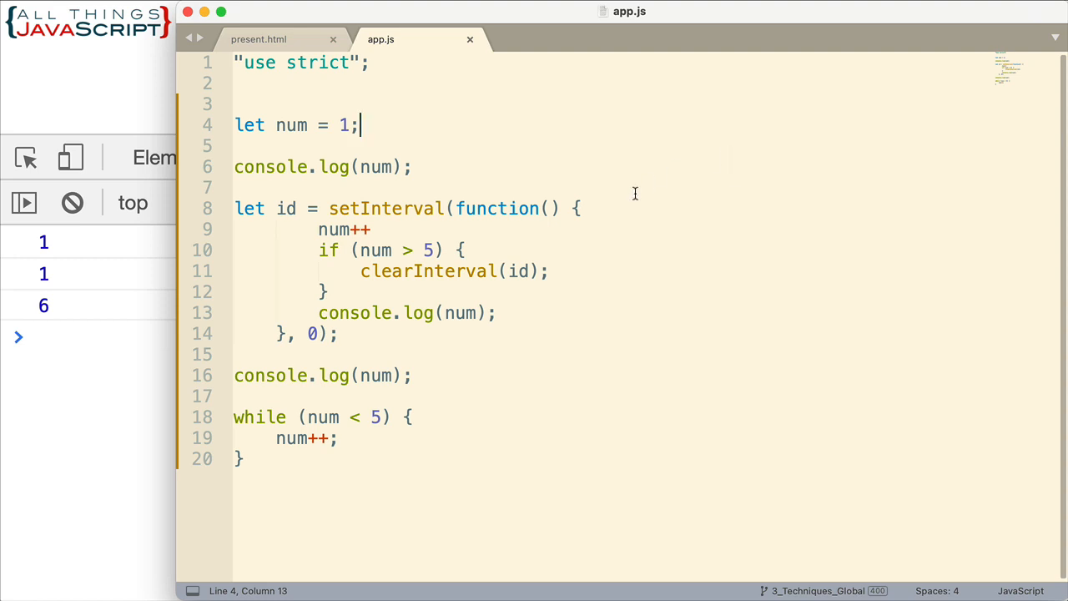
mouse_move(280, 147)
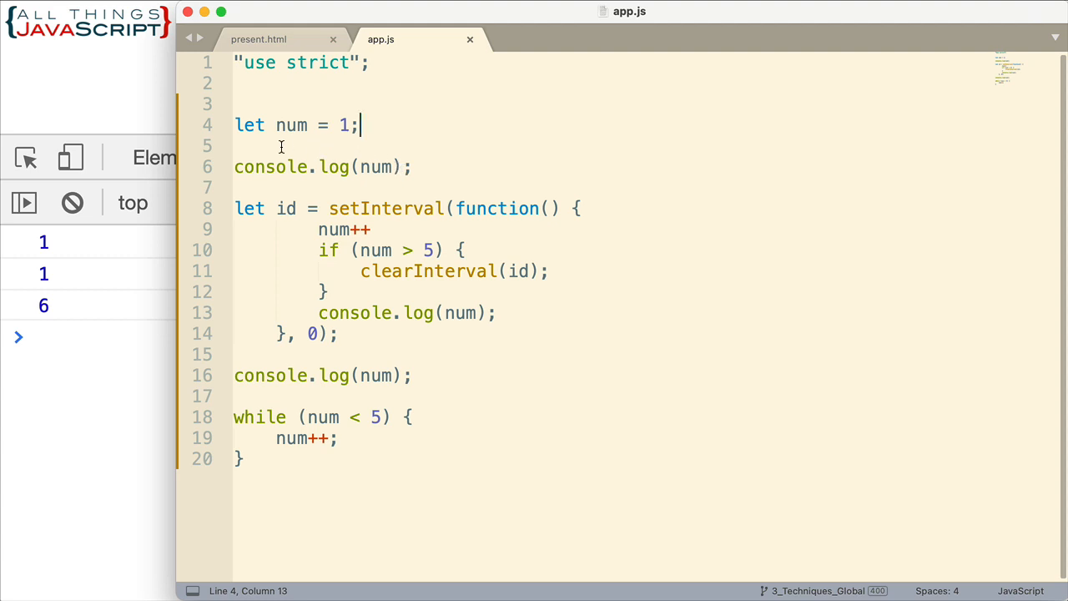
mouse_move(273, 125)
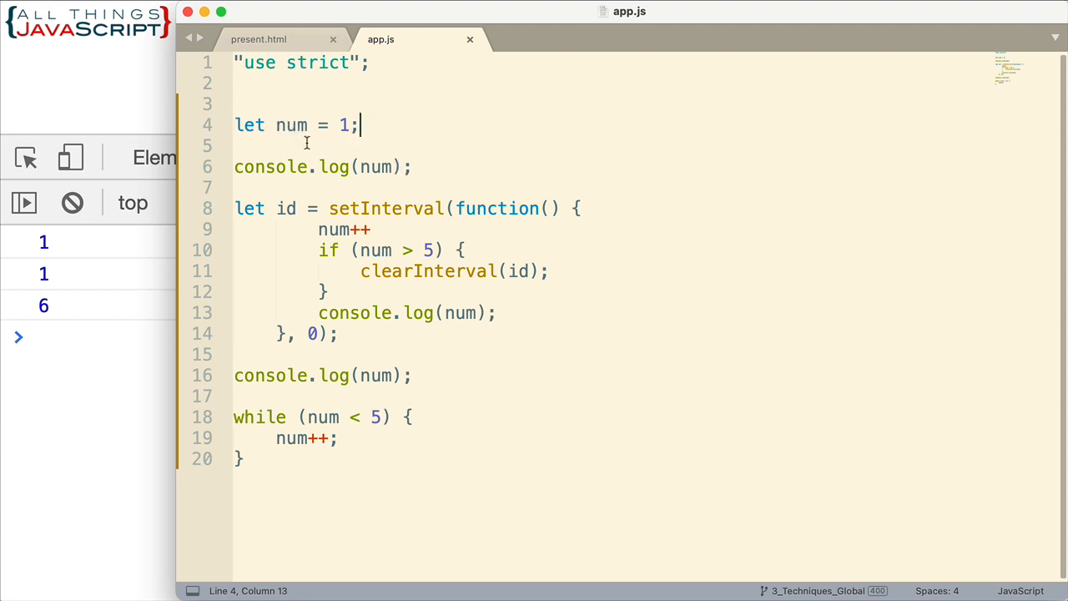
mouse_move(351, 124)
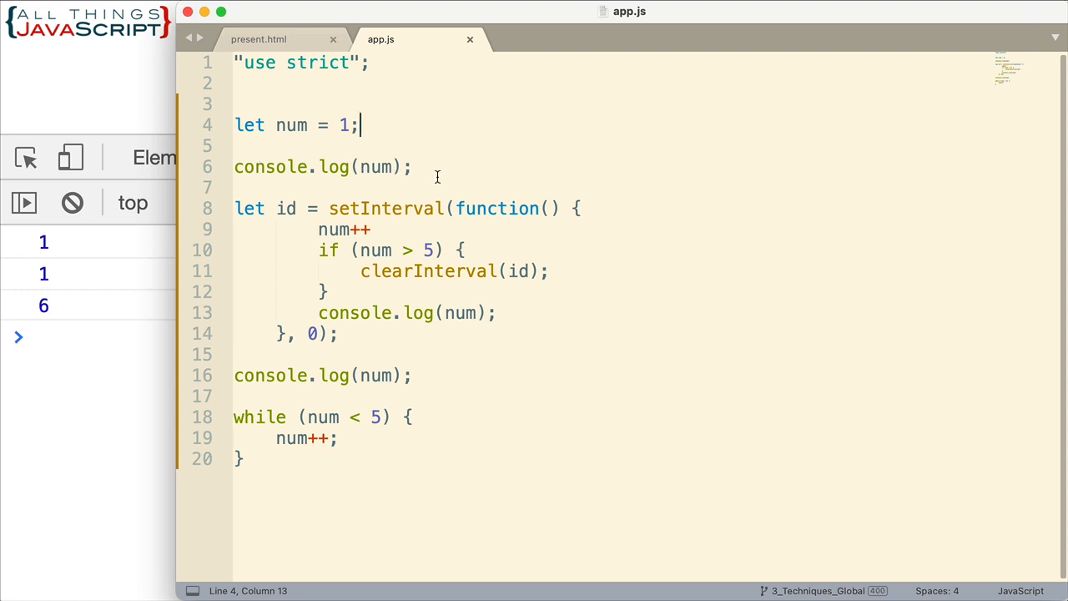
mouse_move(398, 171)
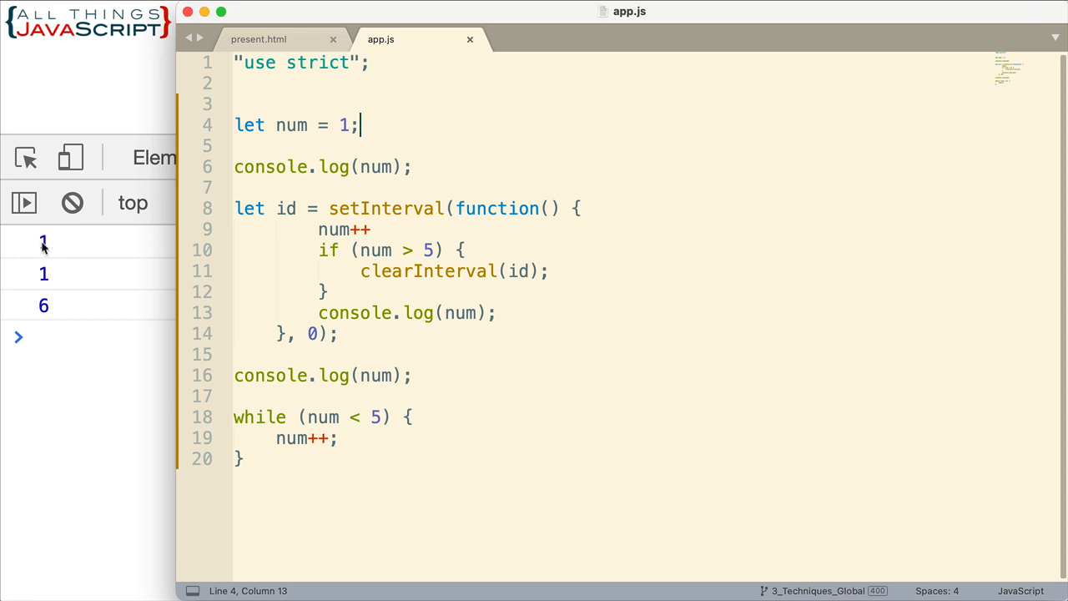
mouse_move(337, 210)
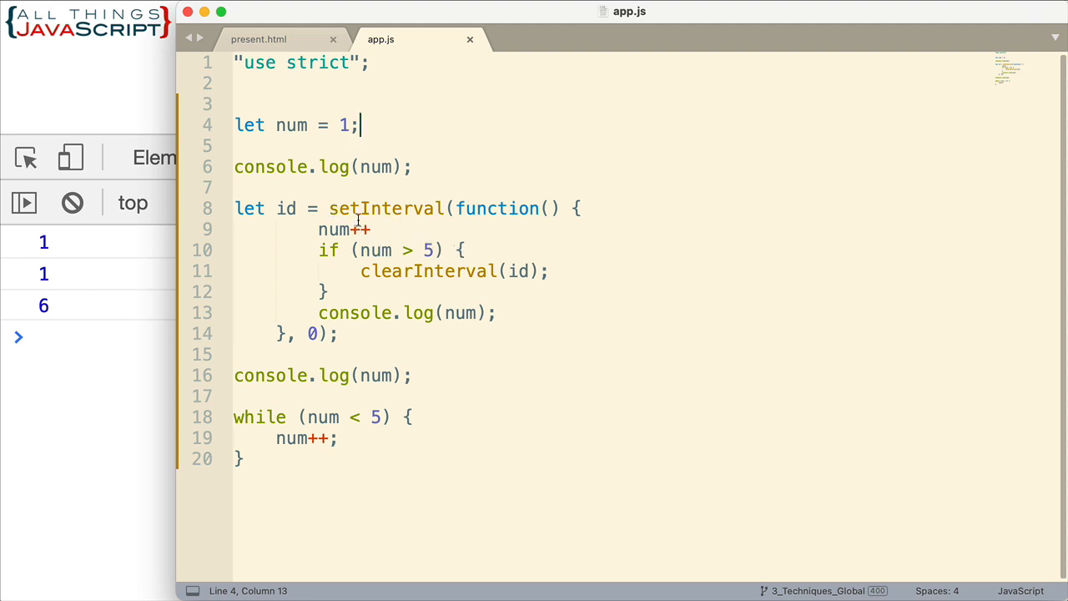
mouse_move(287, 209)
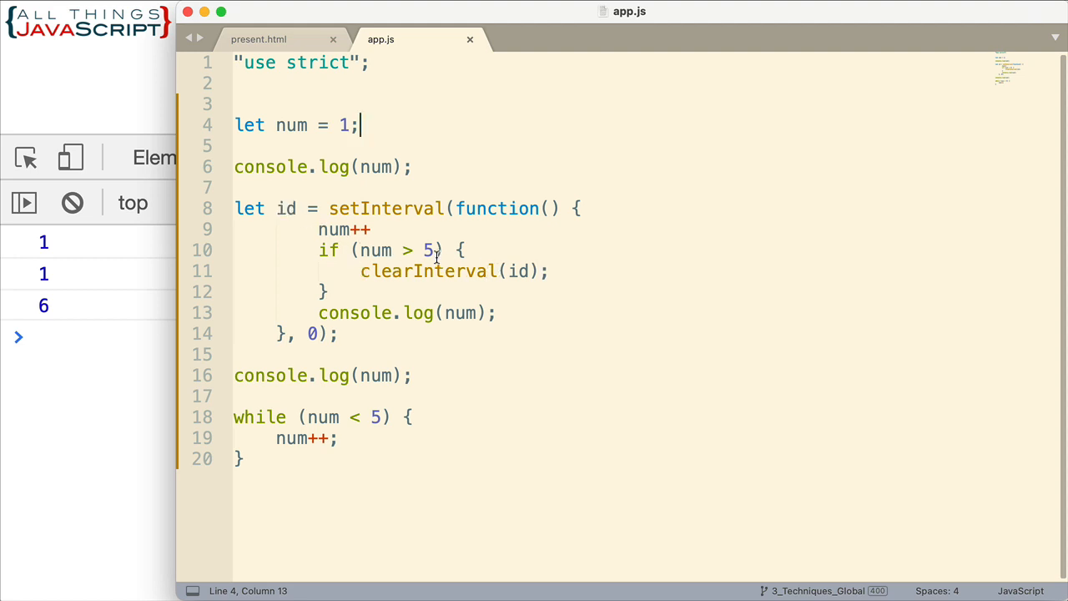
mouse_move(407, 207)
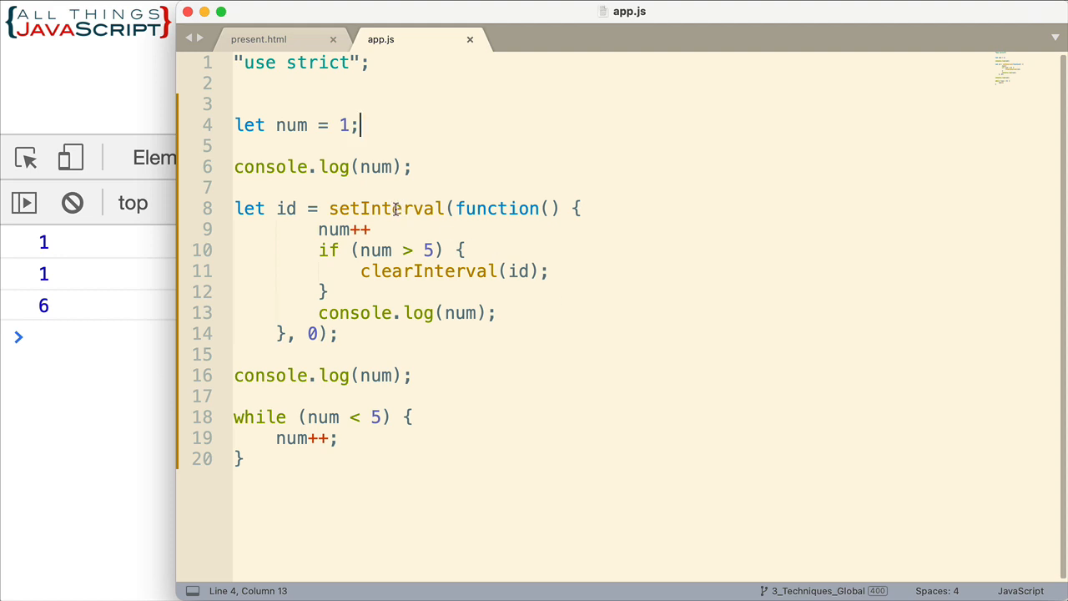
mouse_move(664, 310)
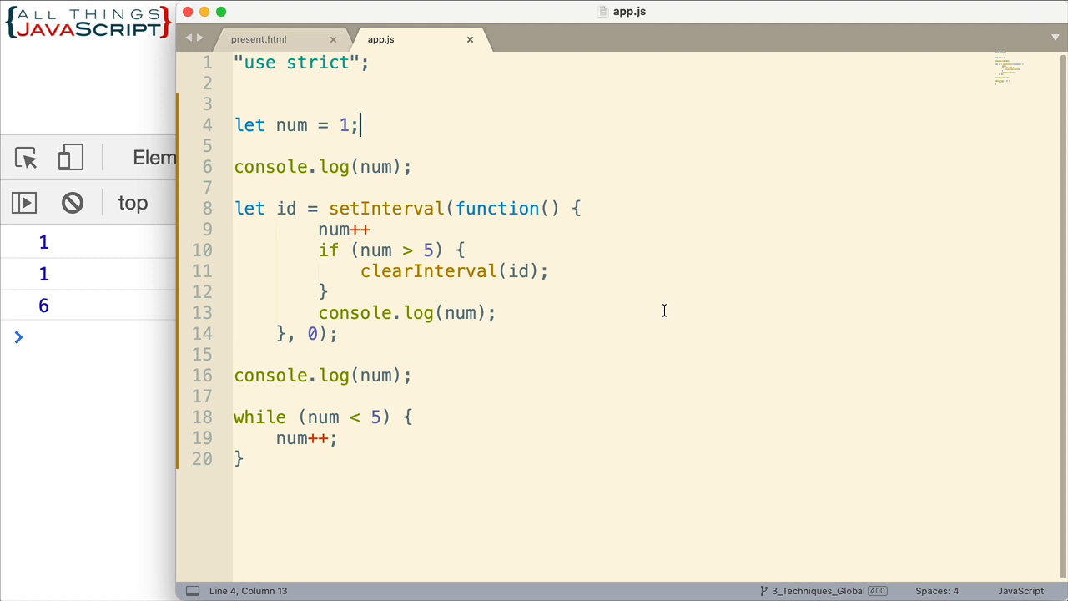
mouse_move(410, 204)
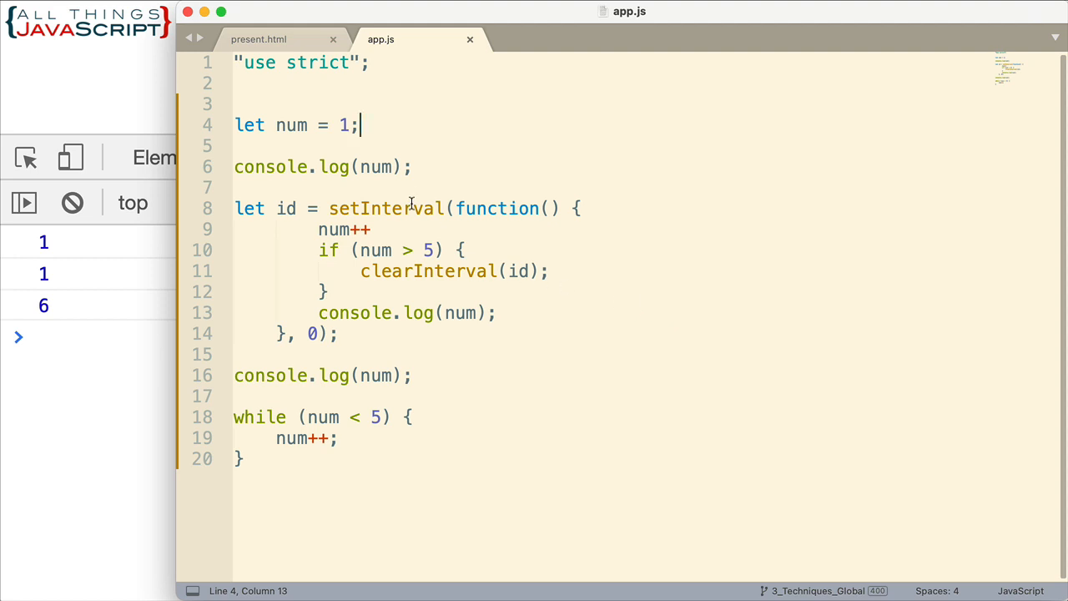
mouse_move(367, 214)
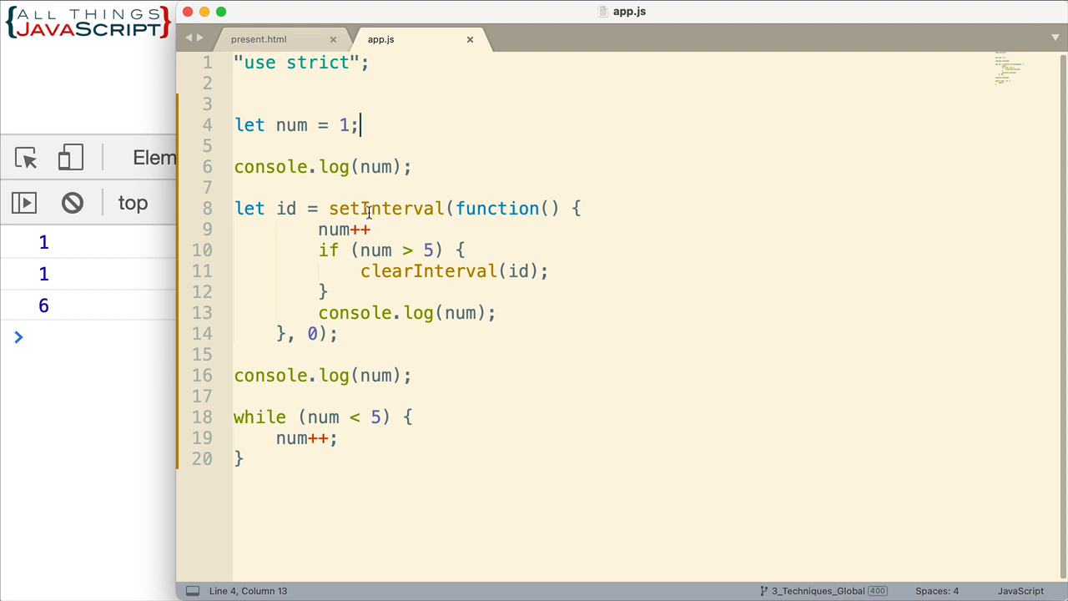
left_click(307, 334)
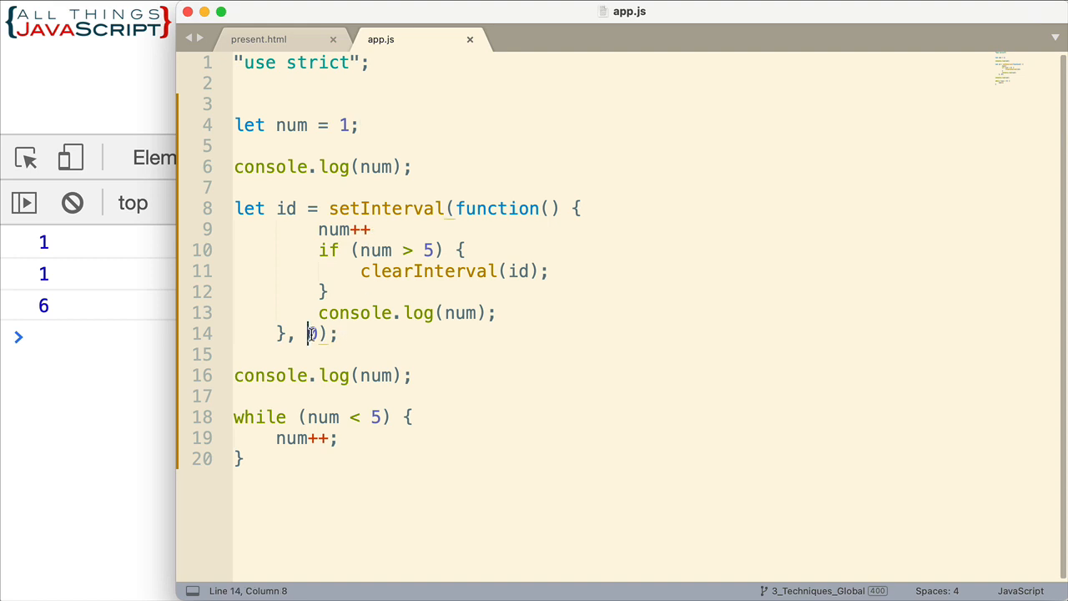
left_click(342, 333)
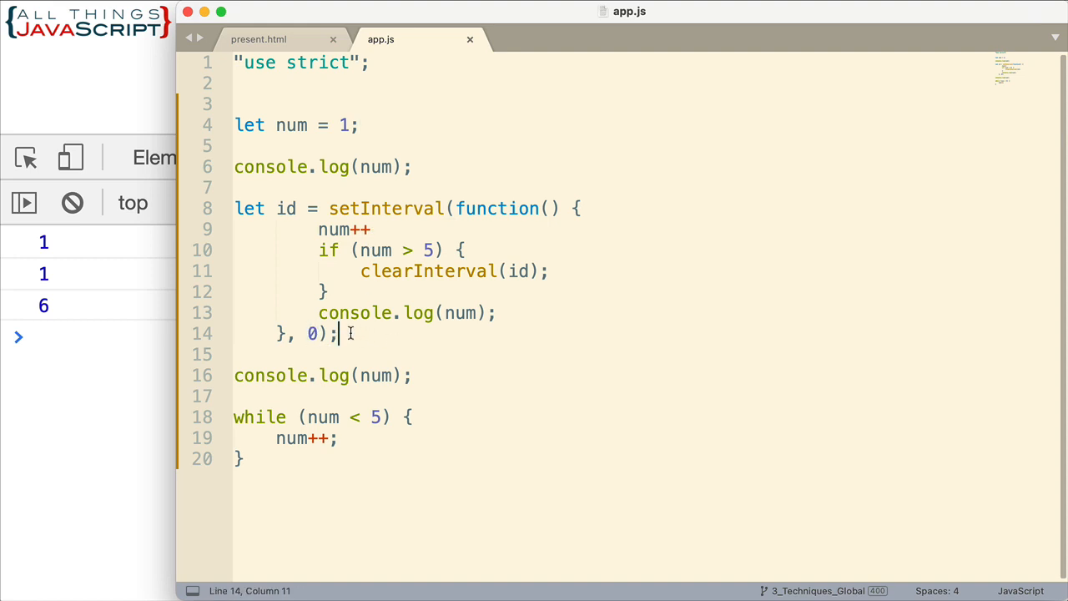
mouse_move(482, 237)
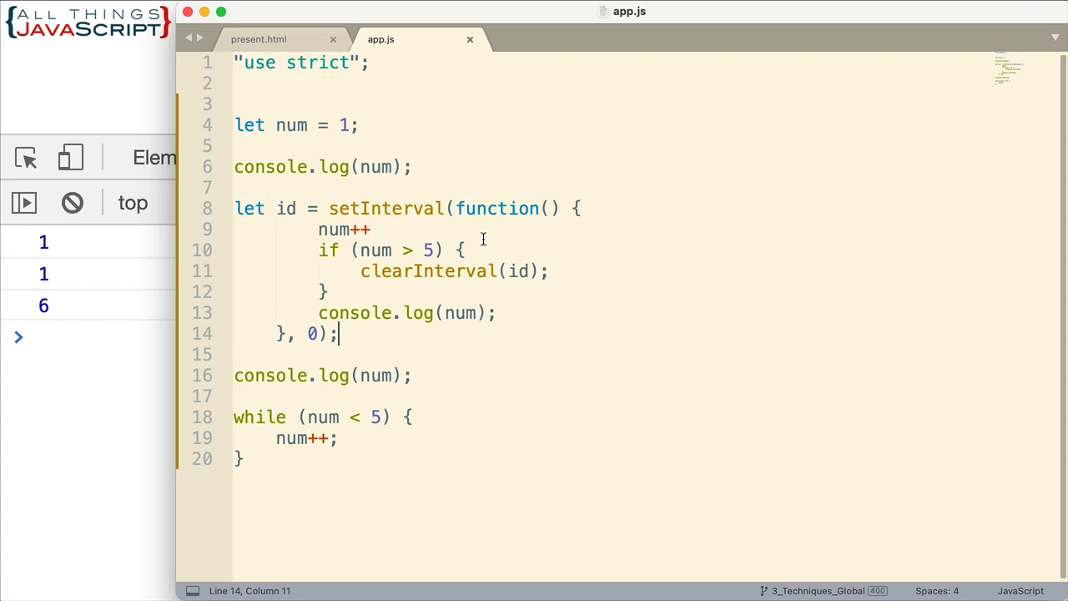
mouse_move(450, 249)
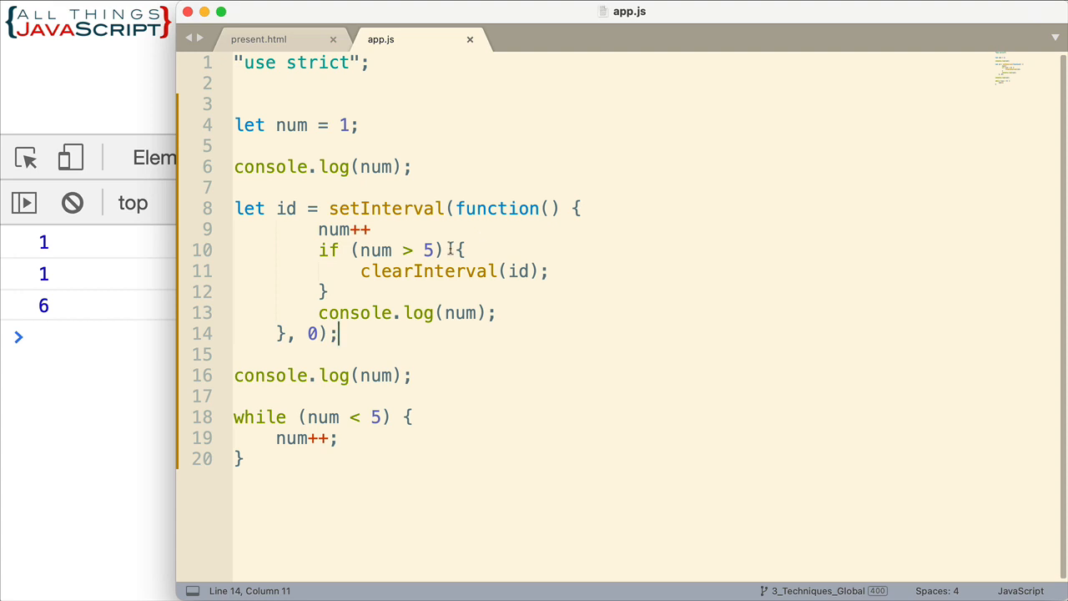
mouse_move(409, 231)
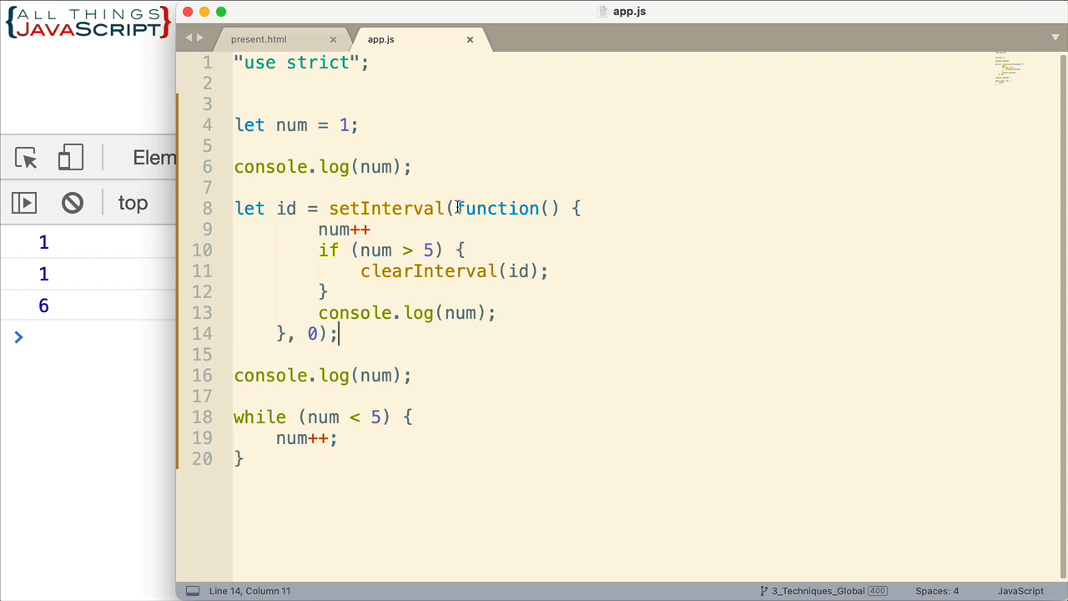
Select the setInterval callback spanning lines 8 to 14 to explain it
left_click_drag(457, 207, 340, 312)
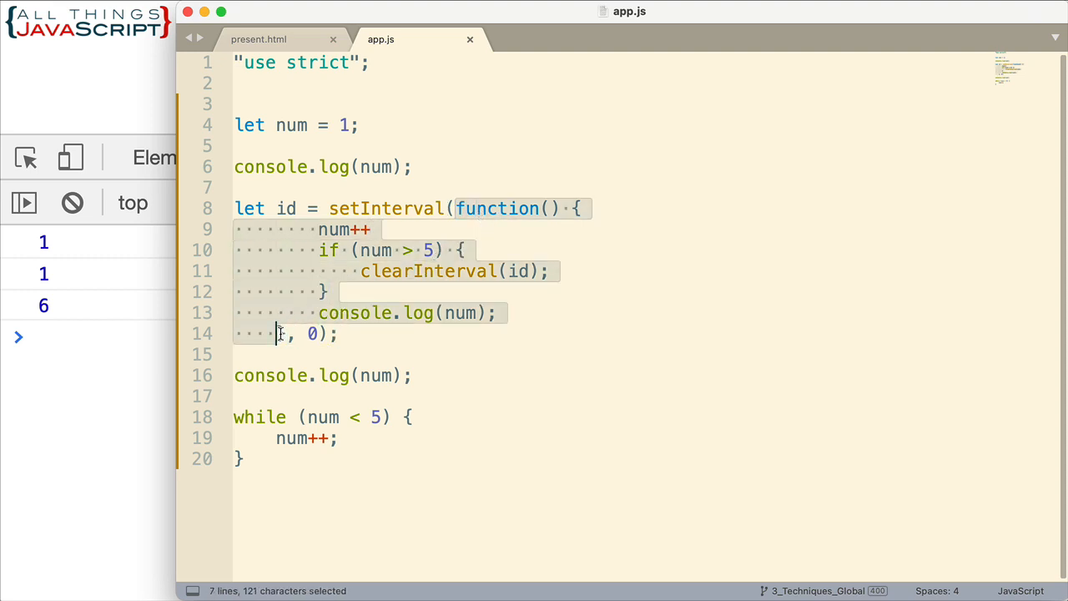
mouse_move(465, 349)
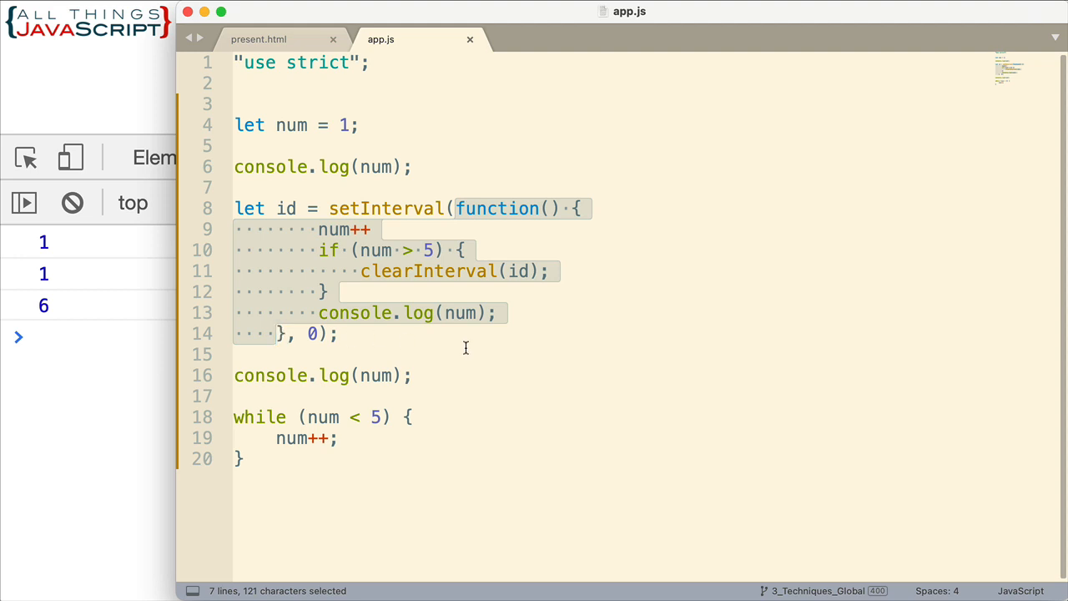
mouse_move(448, 207)
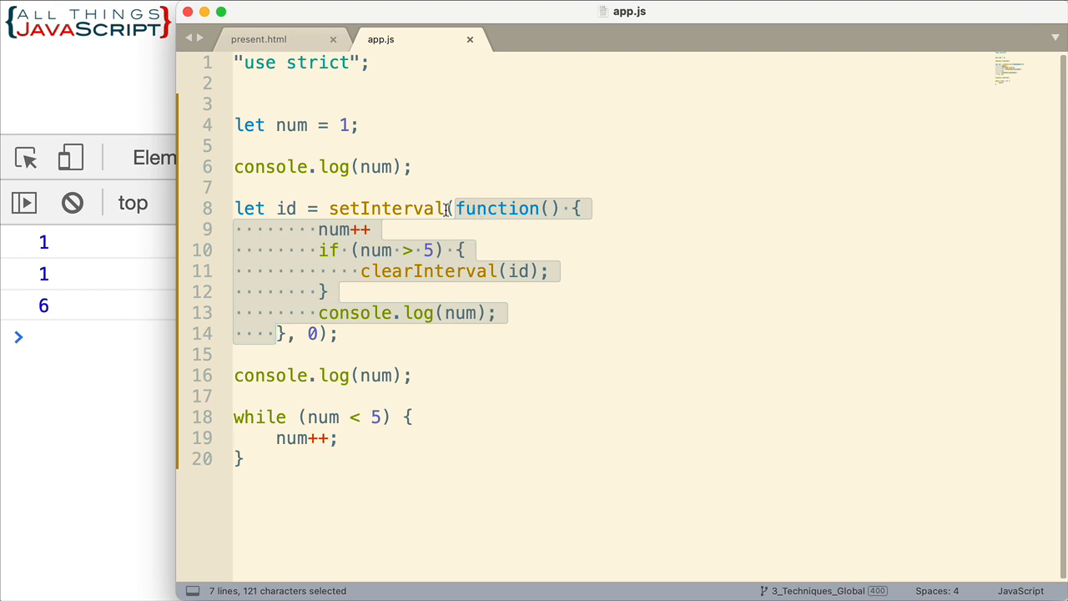
mouse_move(541, 257)
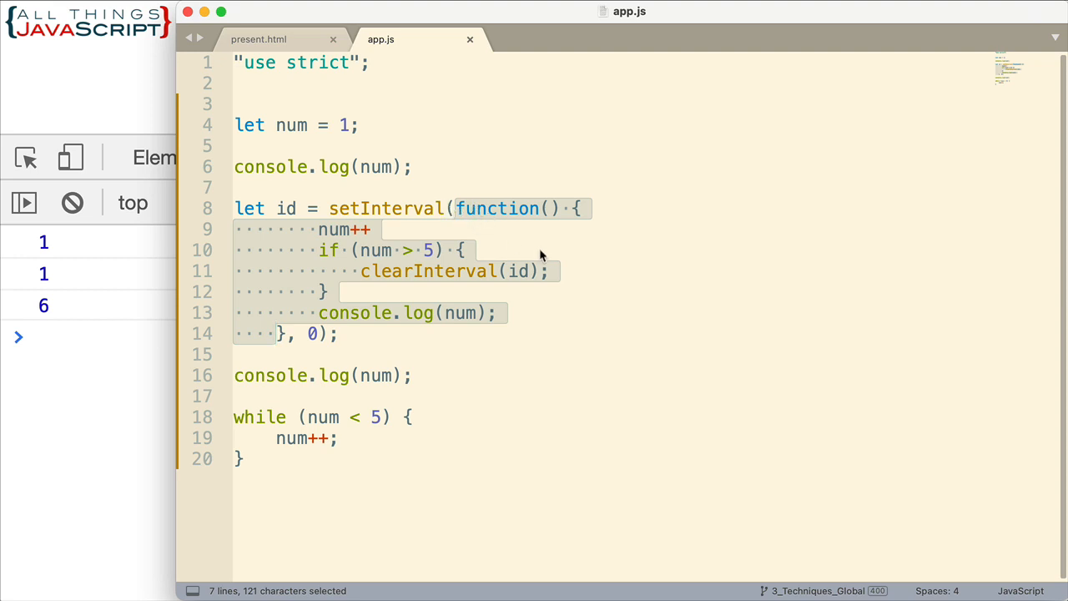
mouse_move(865, 279)
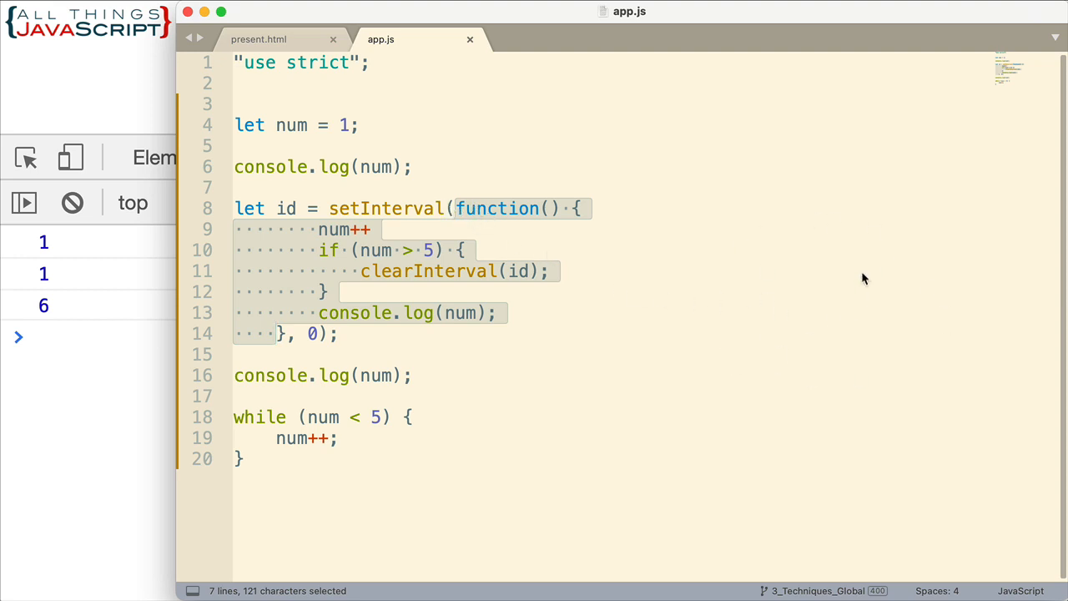
mouse_move(714, 322)
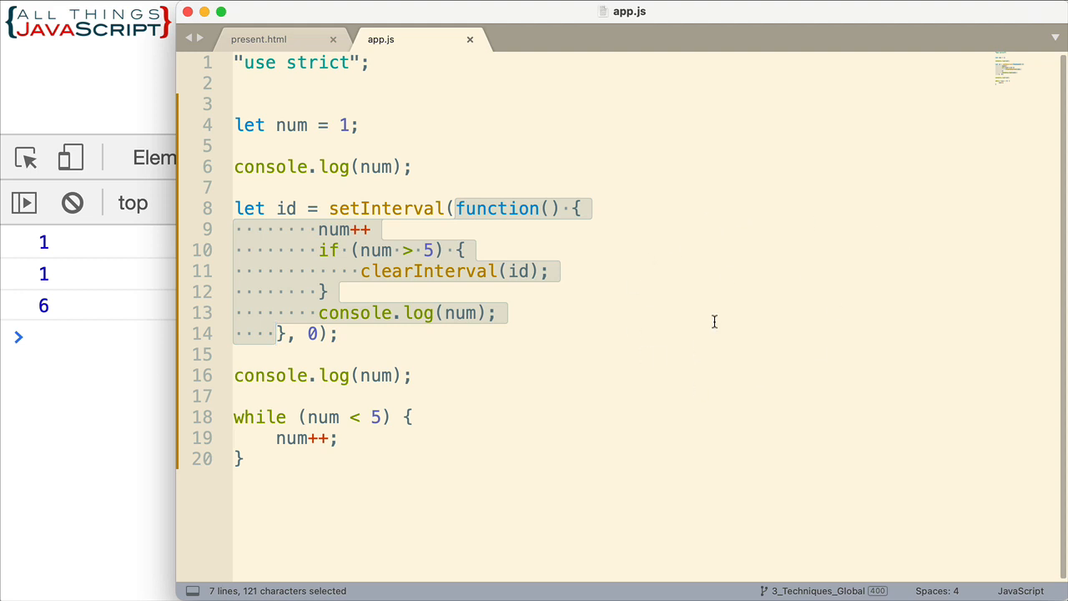
mouse_move(400, 167)
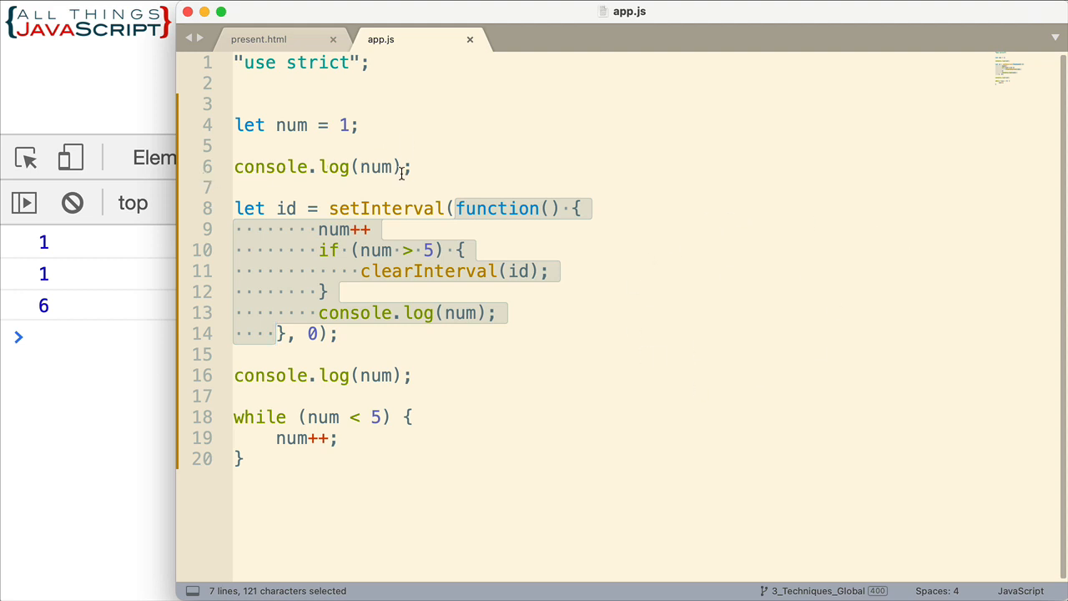
mouse_move(454, 221)
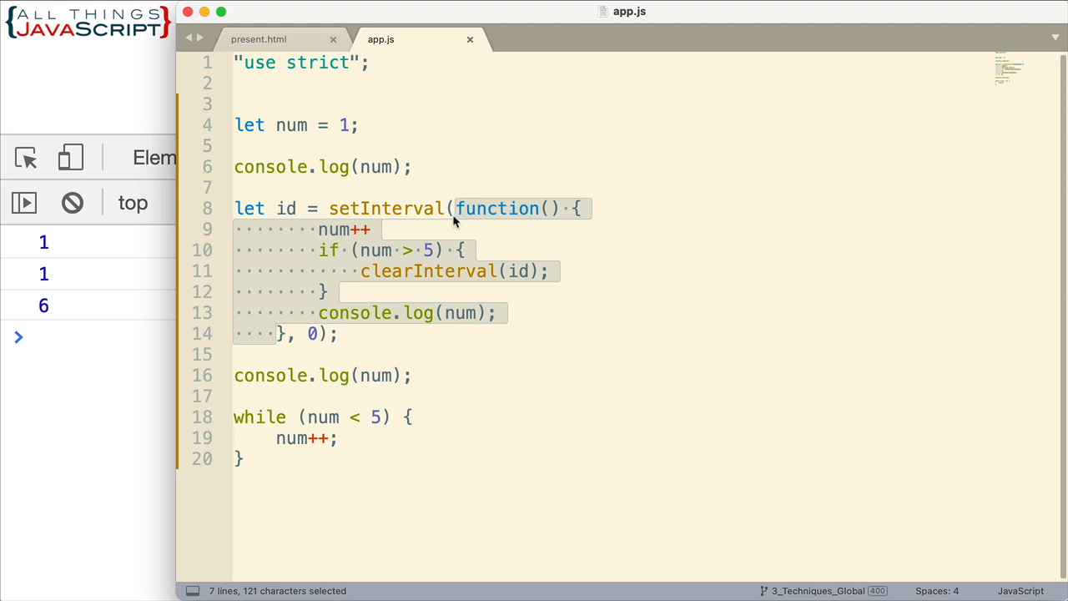
mouse_move(316, 317)
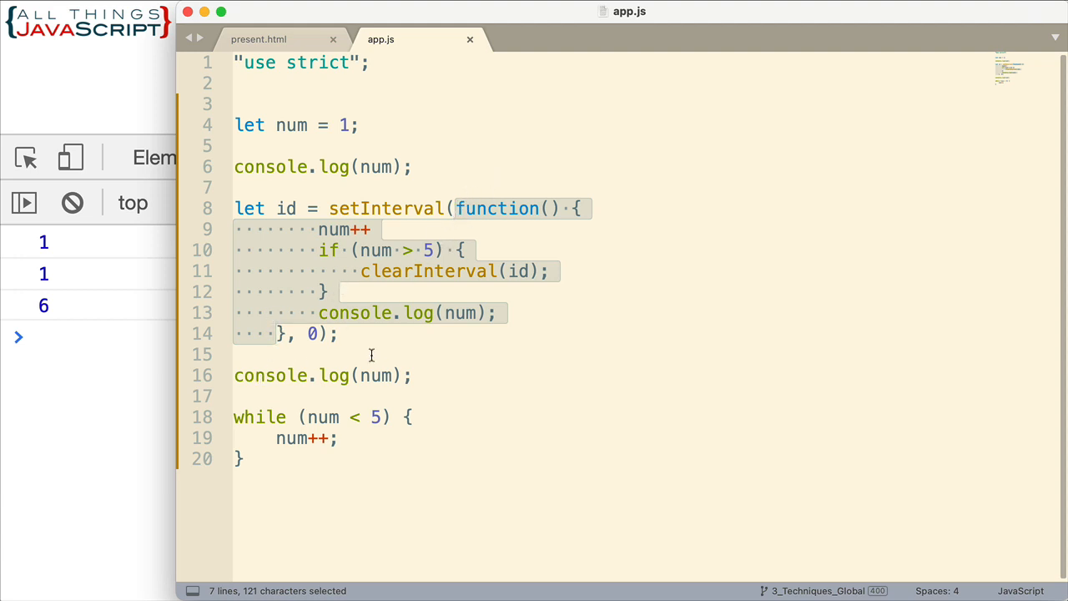
mouse_move(481, 209)
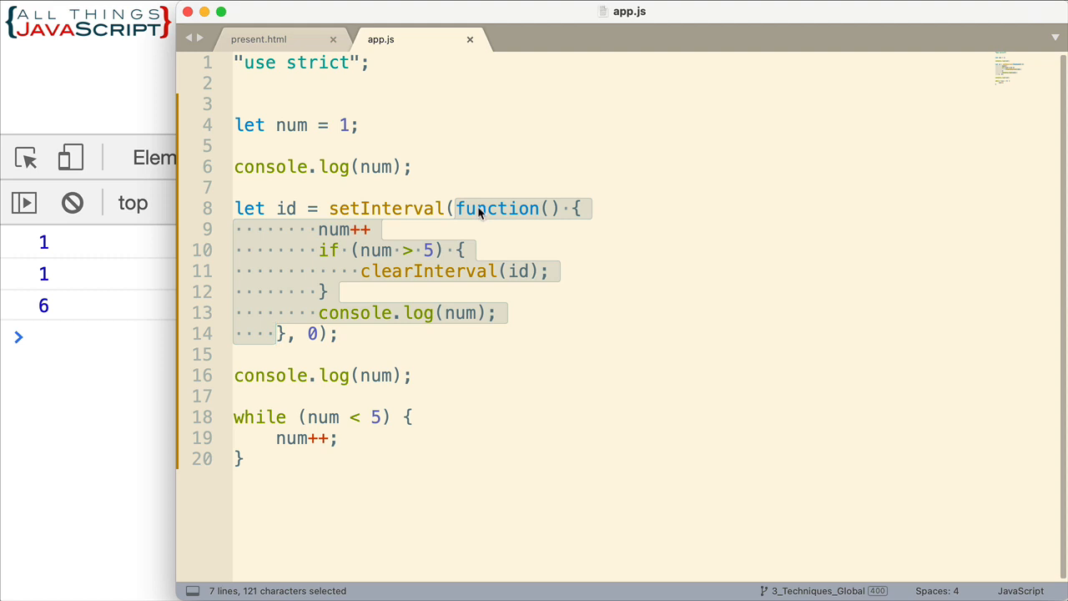
mouse_move(758, 337)
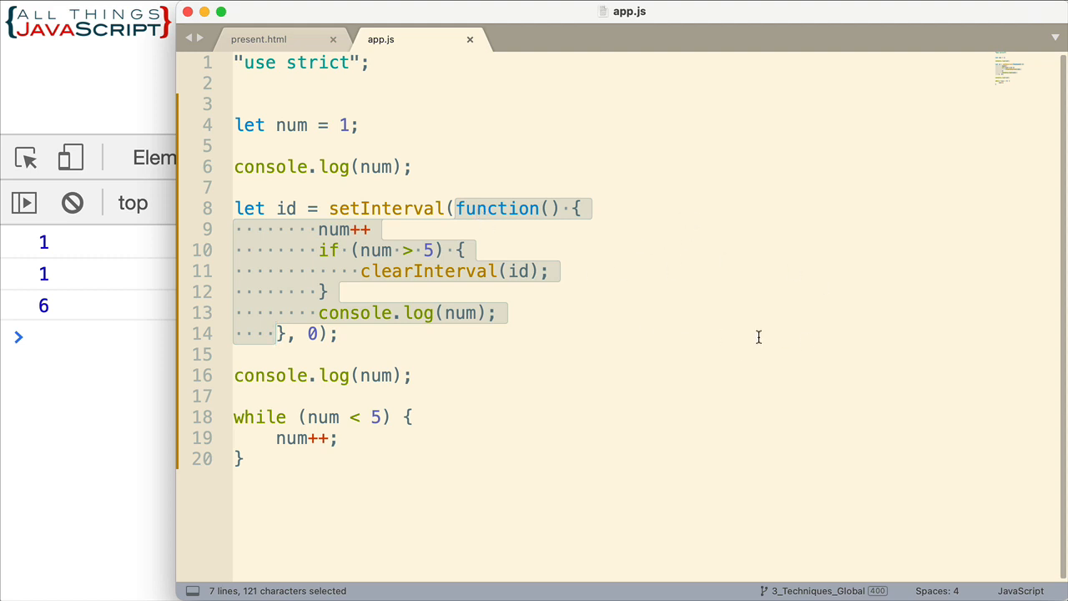
mouse_move(438, 203)
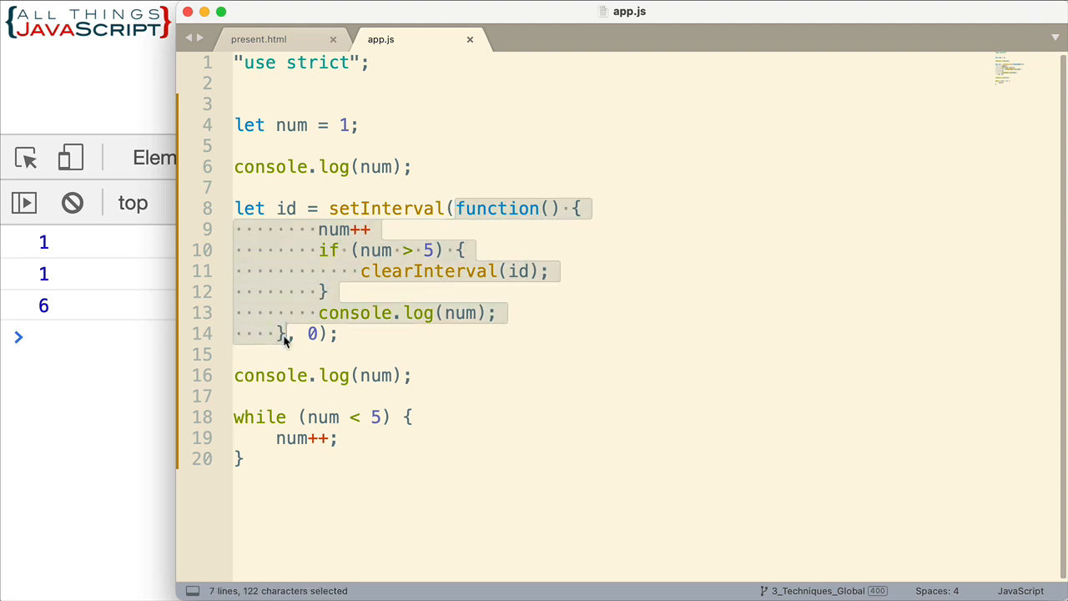
mouse_move(234, 372)
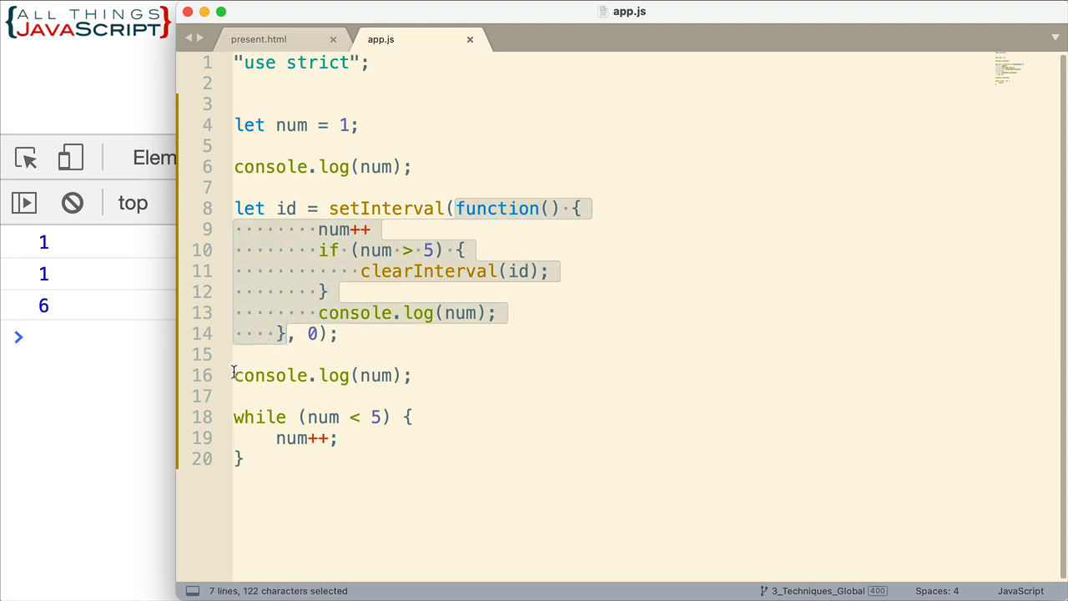
mouse_move(350, 270)
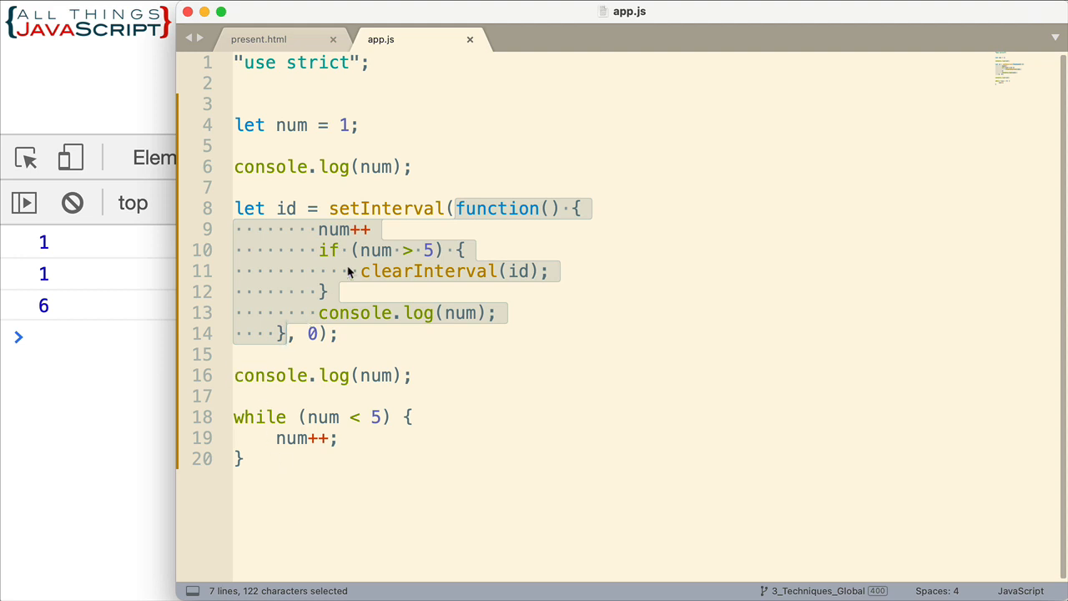
mouse_move(370, 159)
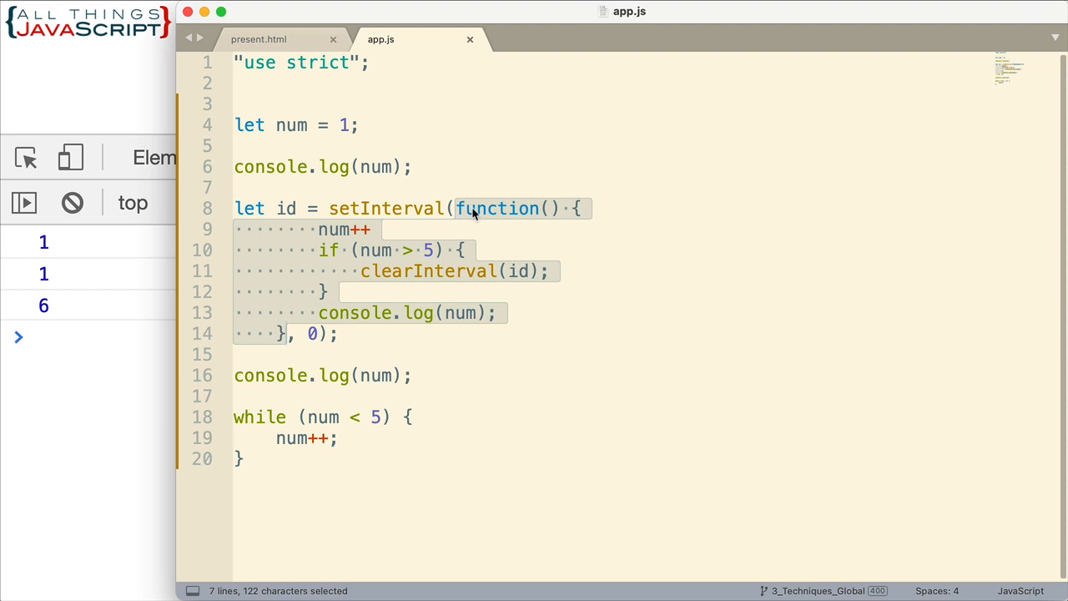
mouse_move(553, 260)
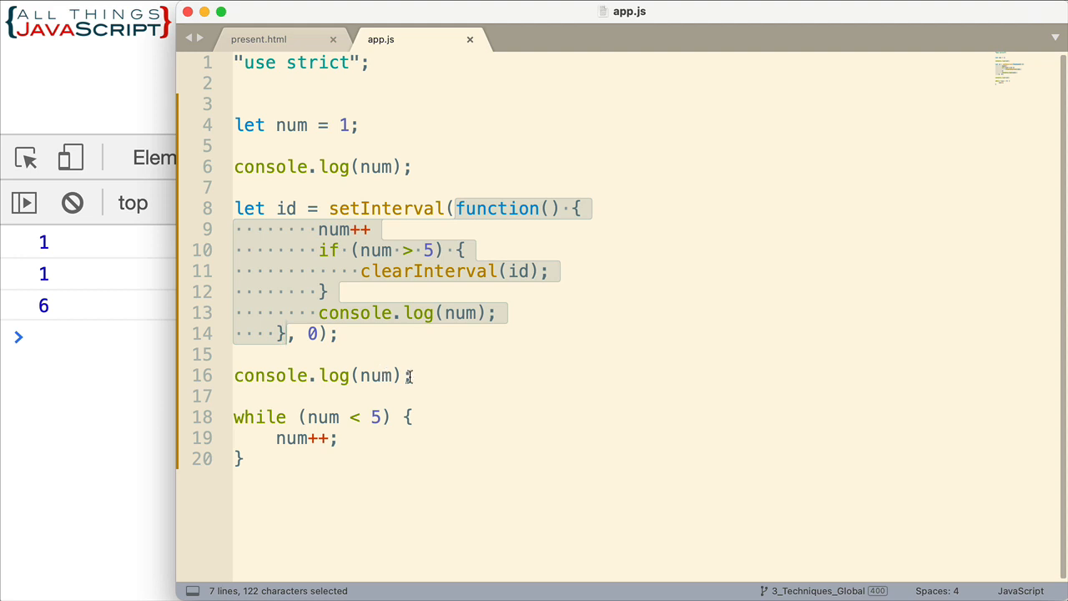
mouse_move(34, 277)
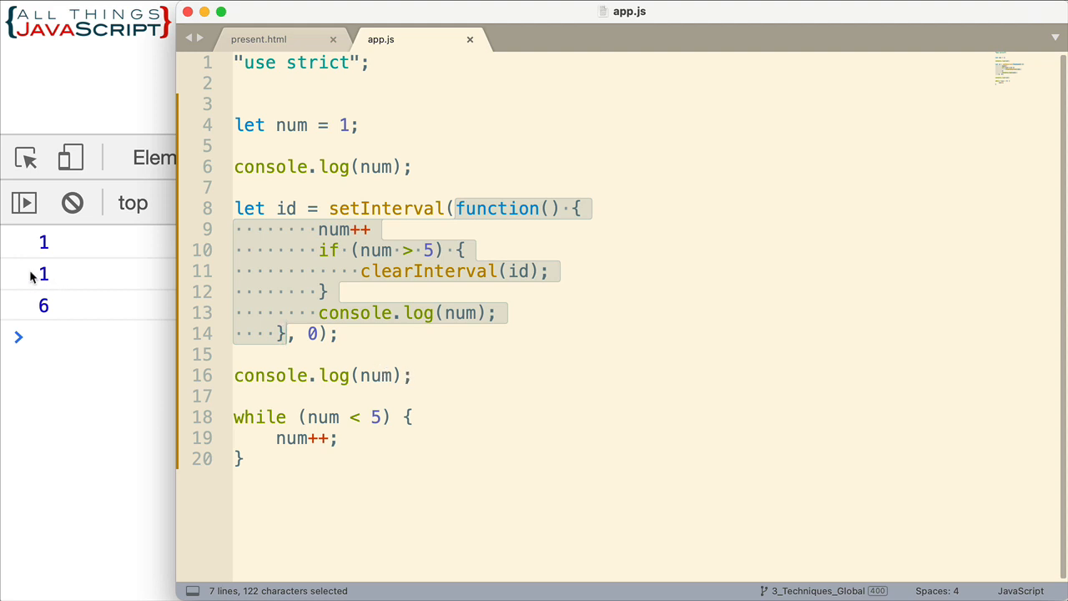
mouse_move(263, 407)
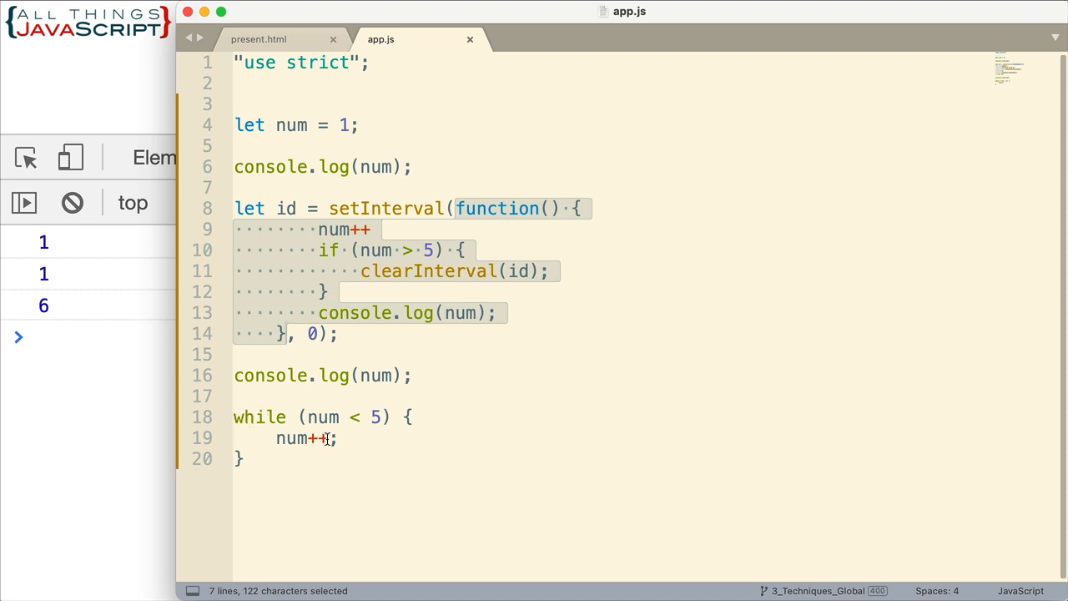
mouse_move(382, 431)
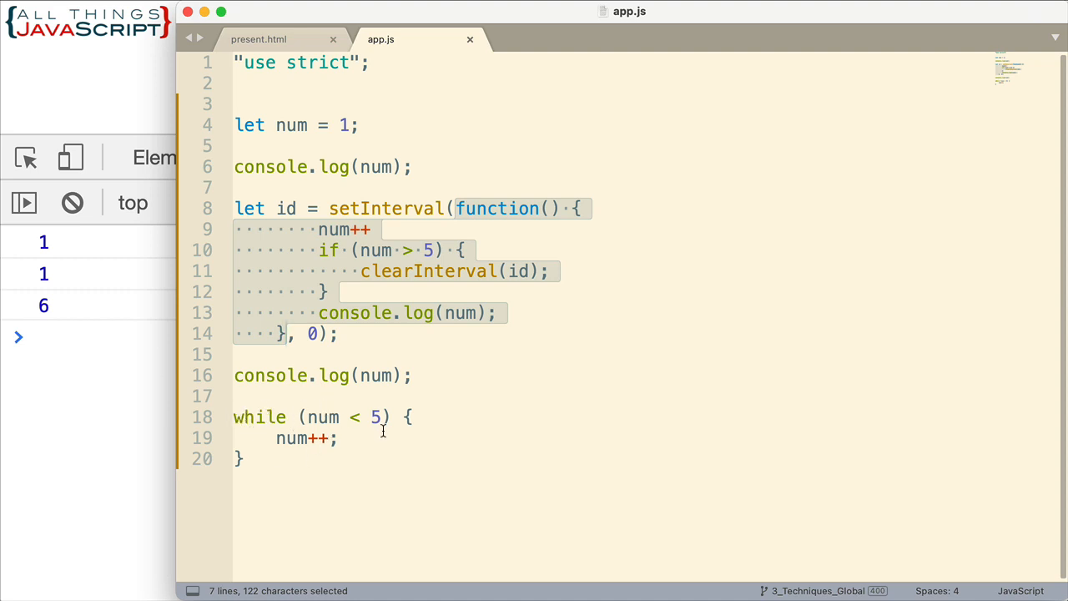
mouse_move(376, 417)
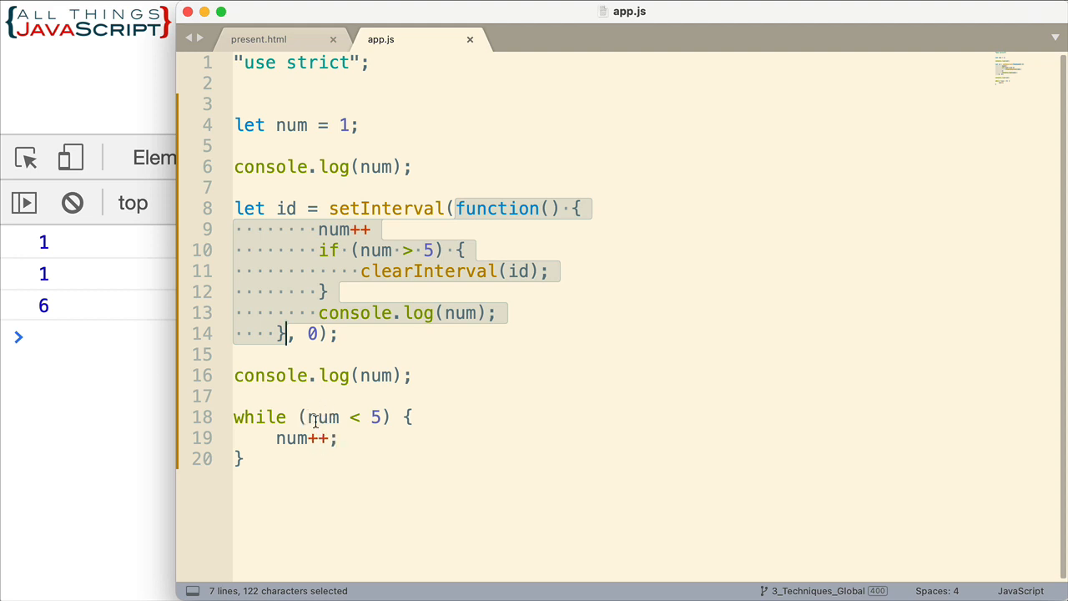
mouse_move(381, 416)
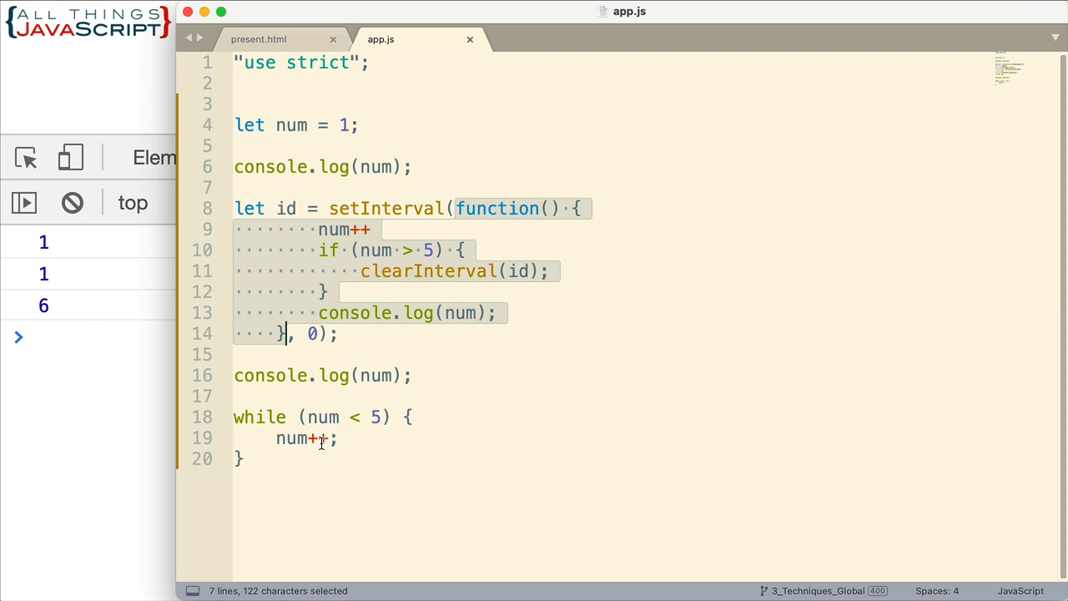
mouse_move(297, 448)
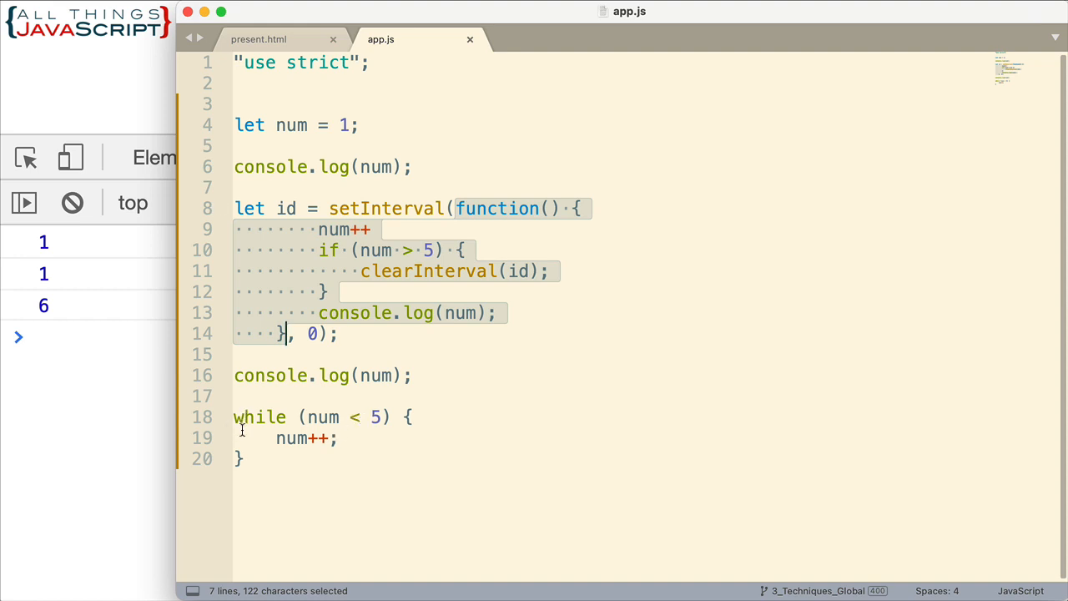
mouse_move(307, 441)
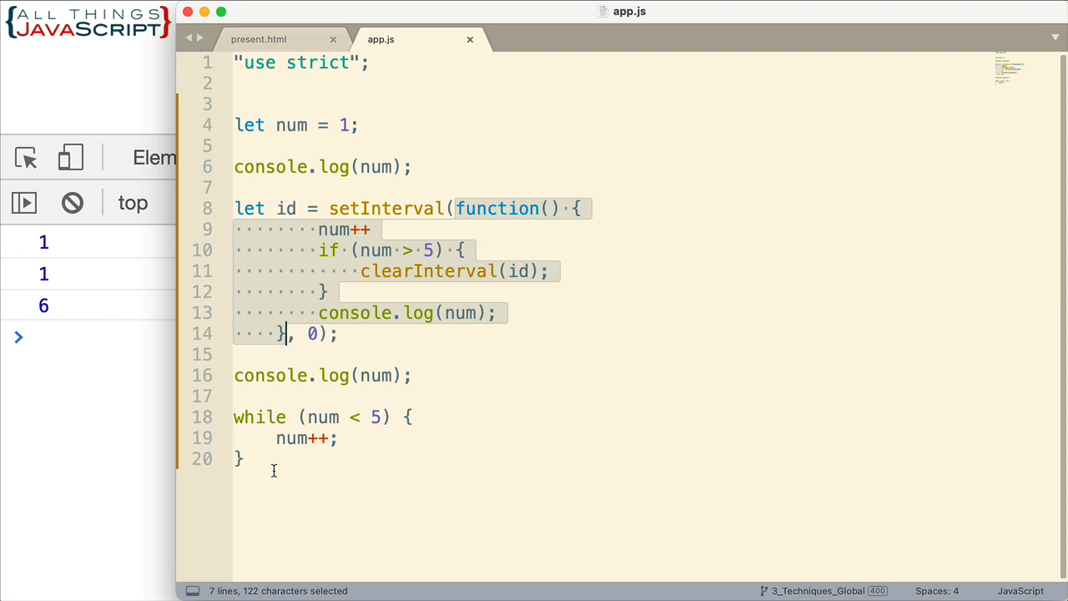
mouse_move(781, 421)
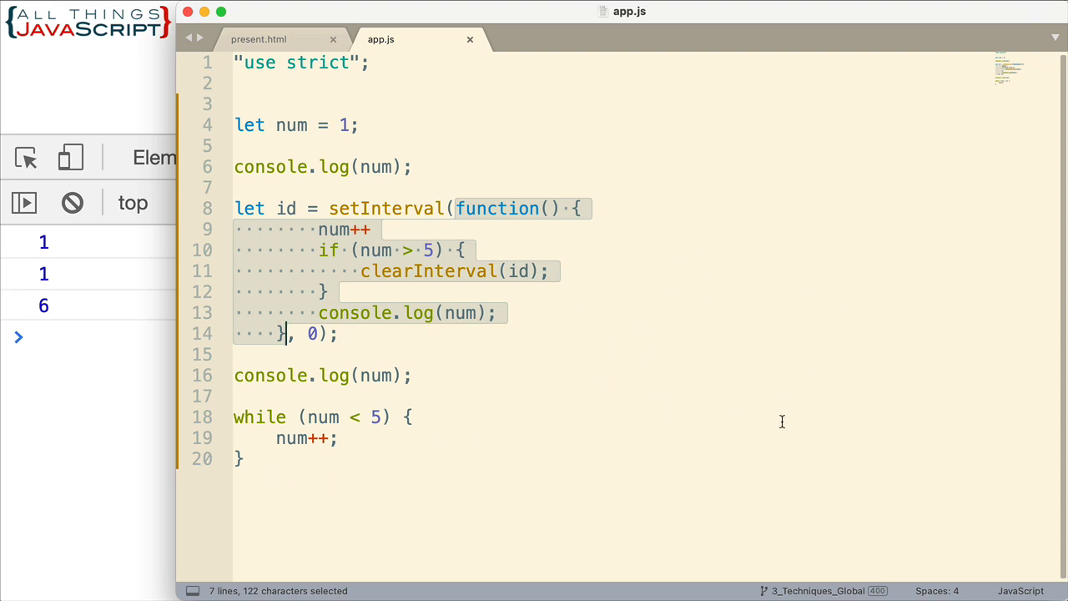
mouse_move(659, 280)
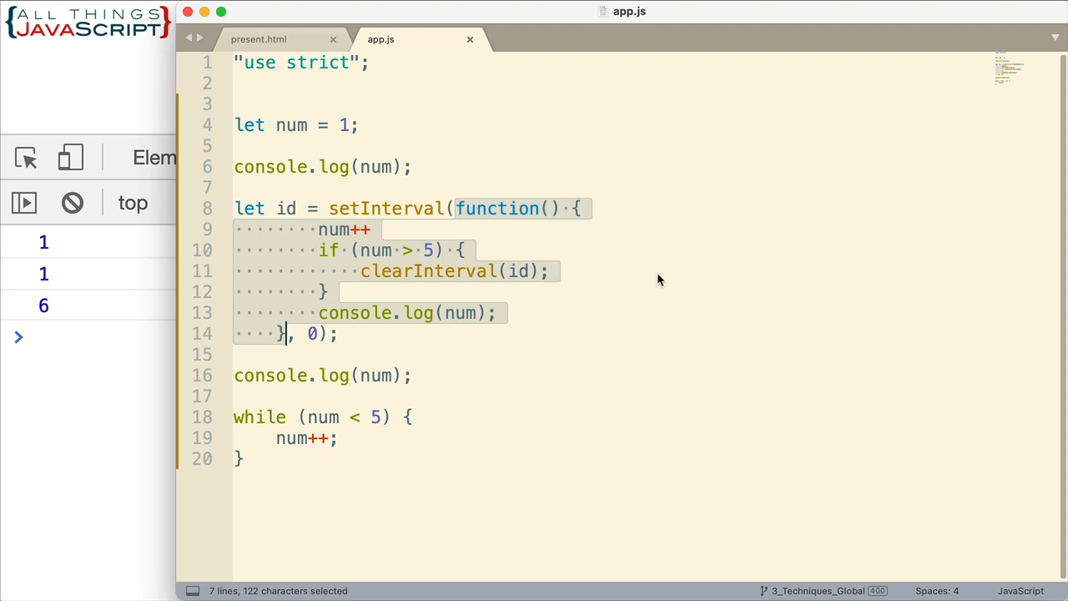
mouse_move(464, 209)
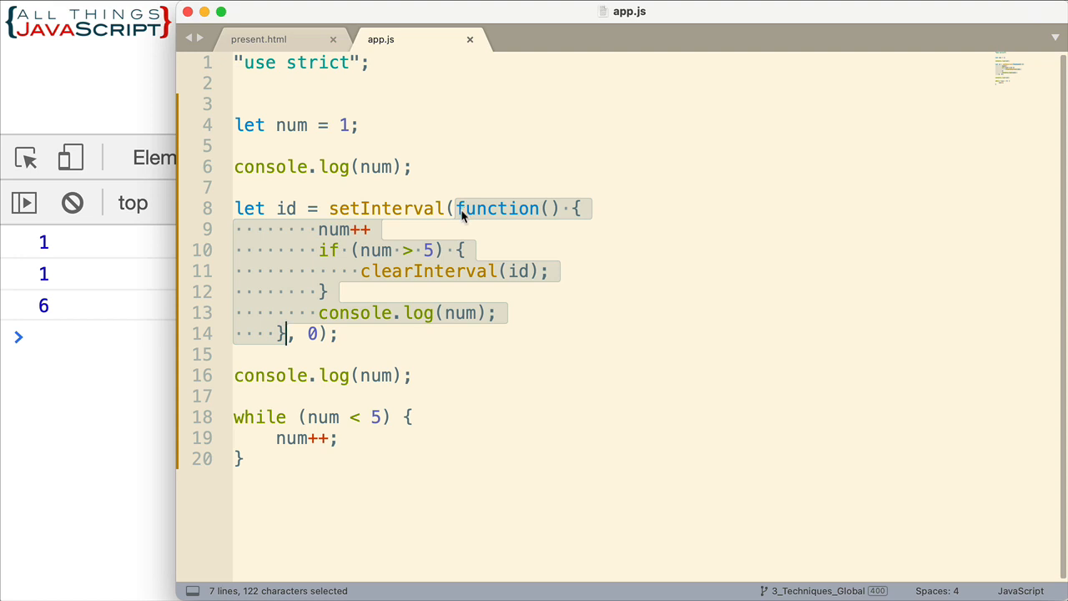
mouse_move(593, 220)
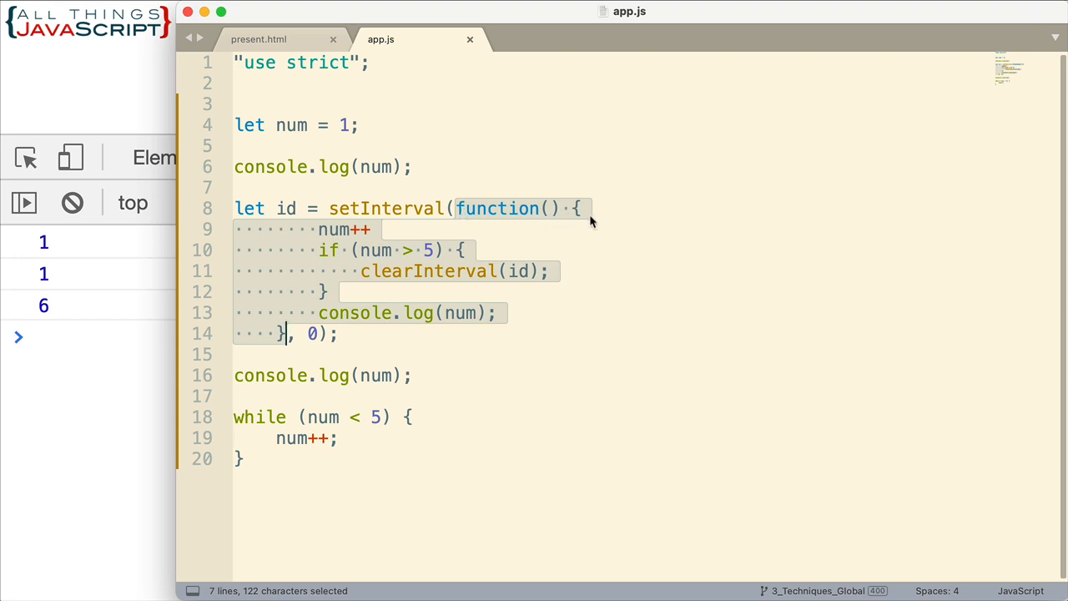
mouse_move(327, 247)
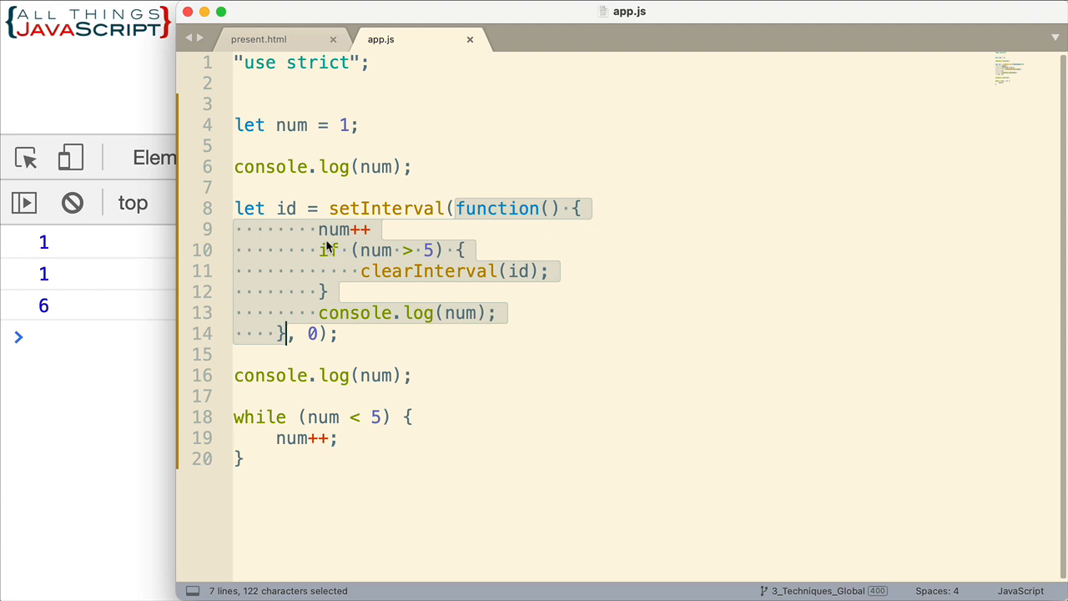
mouse_move(341, 237)
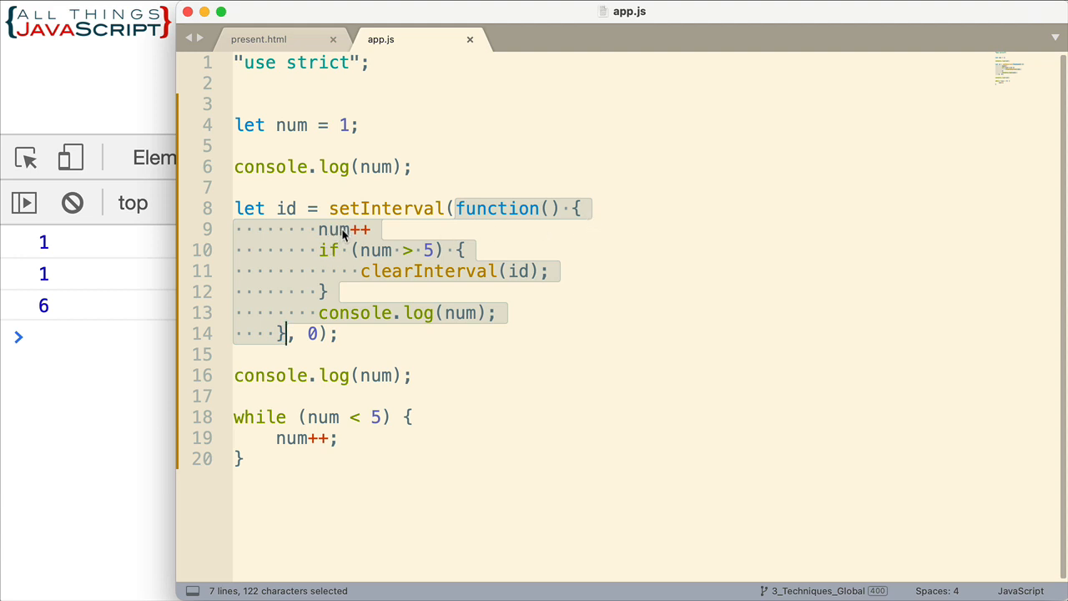
mouse_move(474, 250)
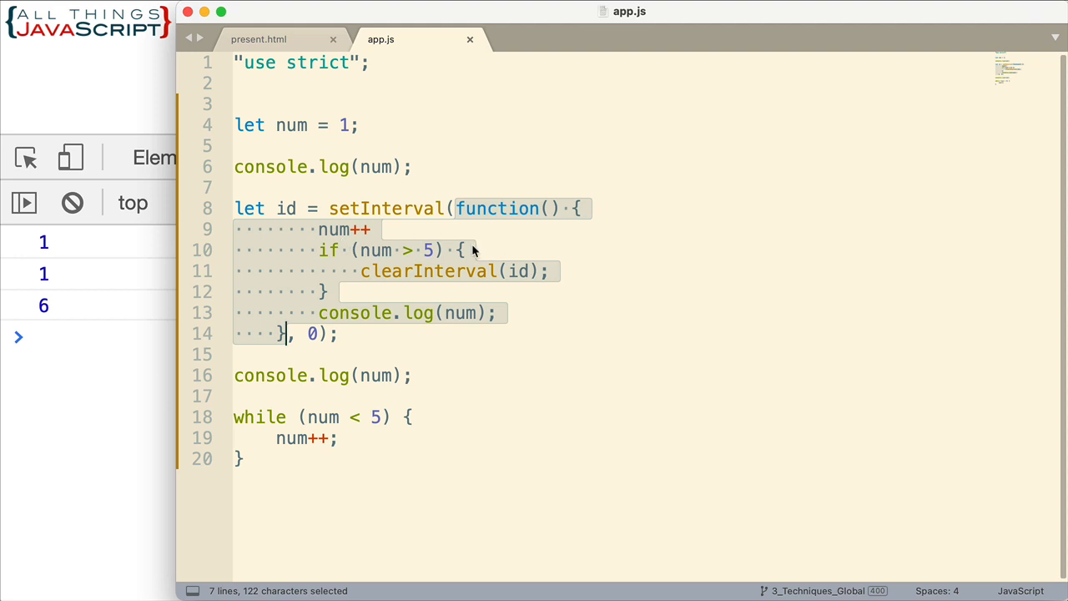
mouse_move(401, 259)
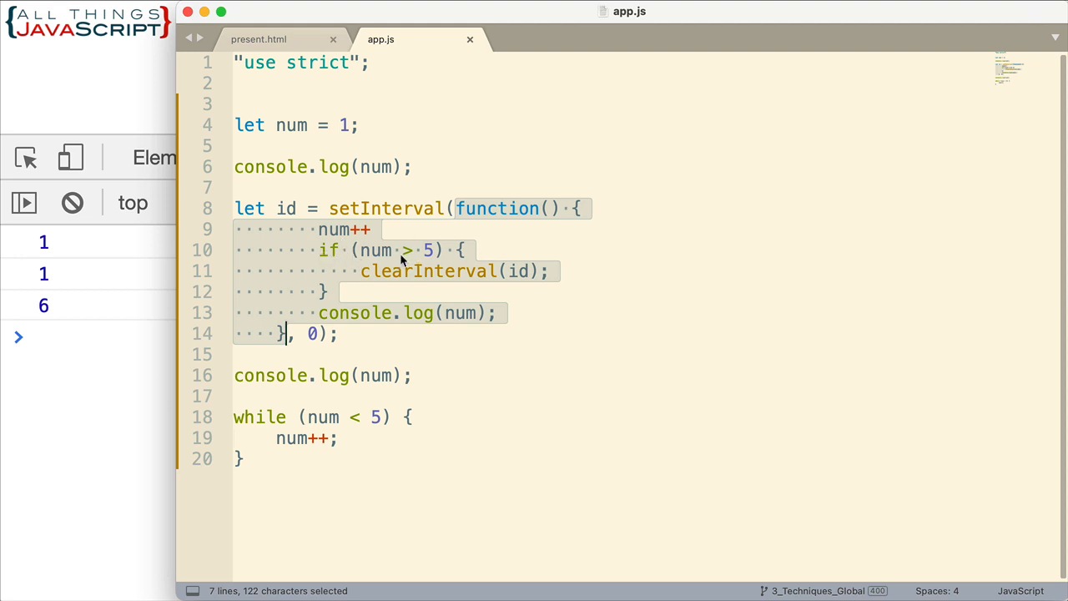
mouse_move(367, 247)
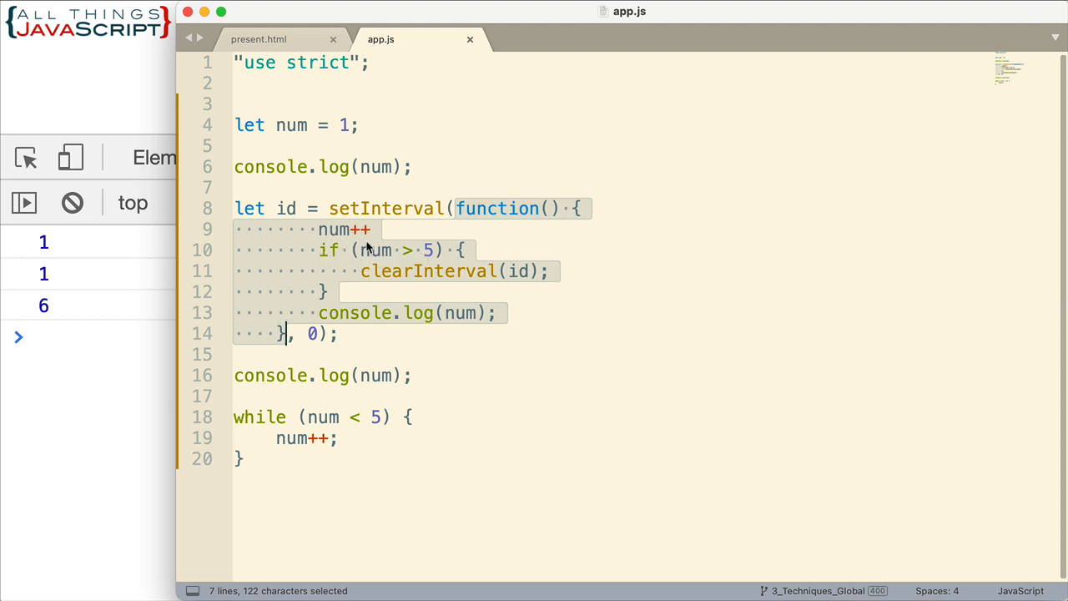
mouse_move(434, 276)
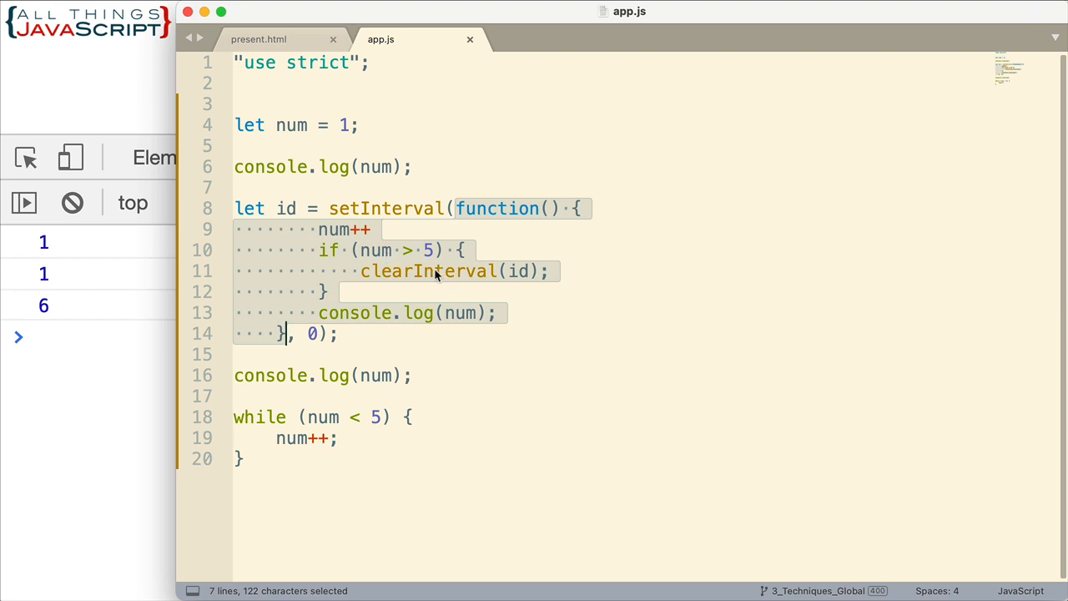
mouse_move(404, 210)
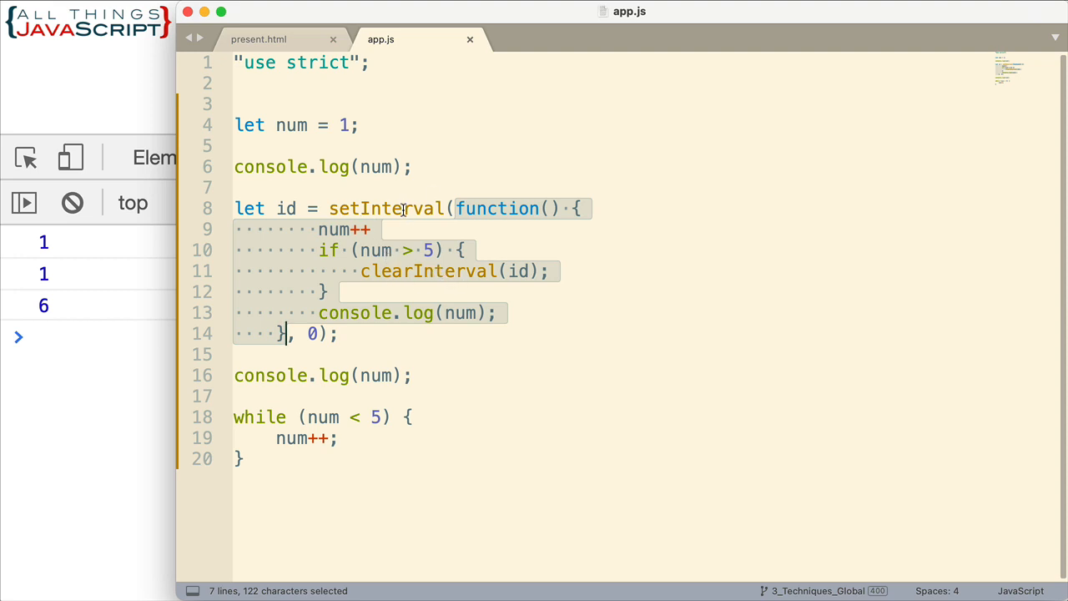
mouse_move(525, 280)
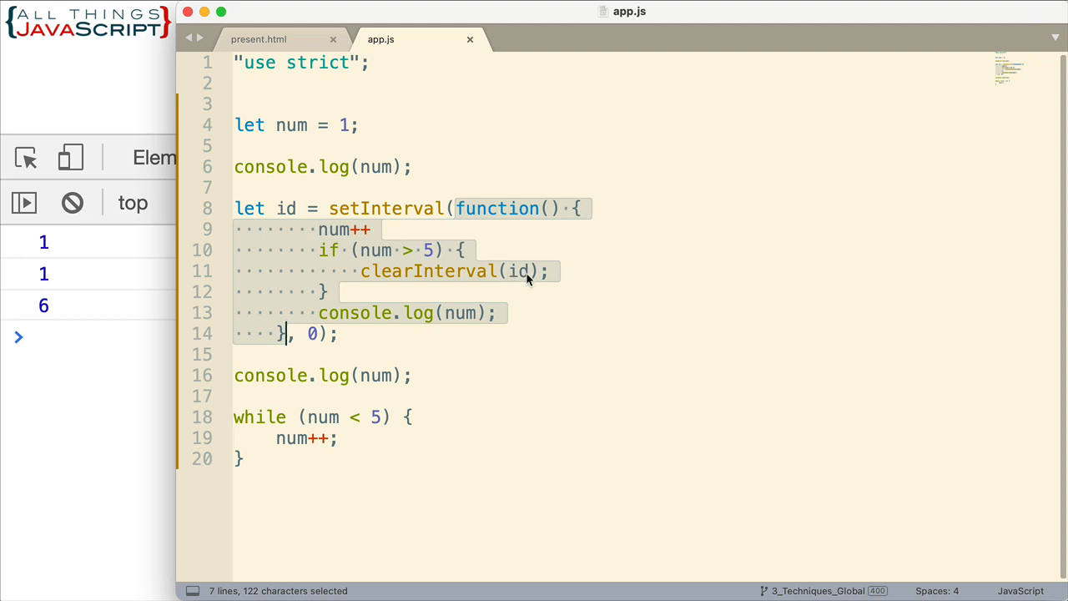
mouse_move(342, 315)
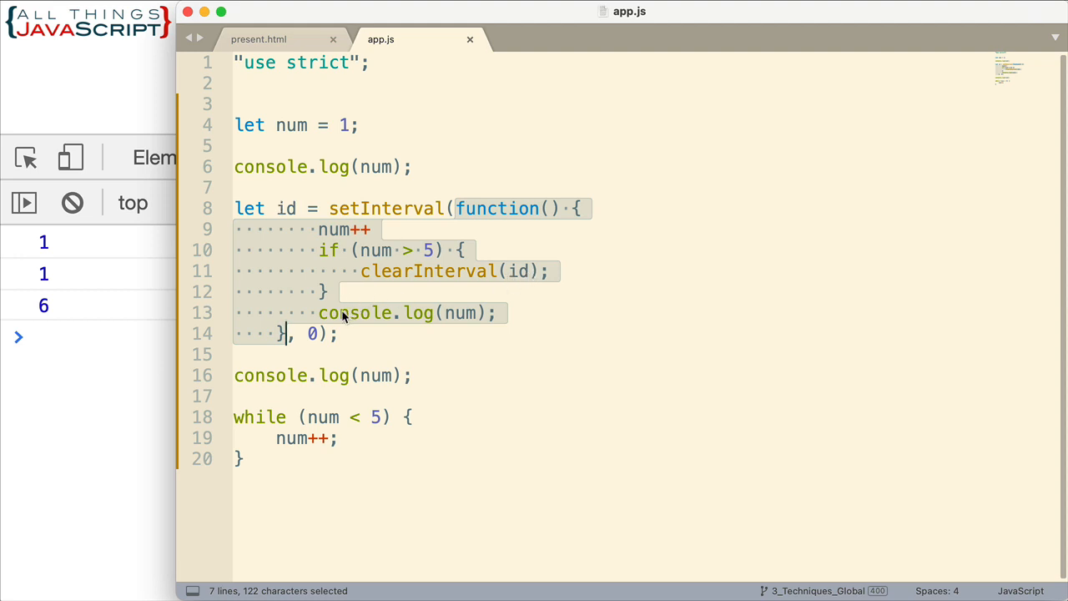
mouse_move(466, 324)
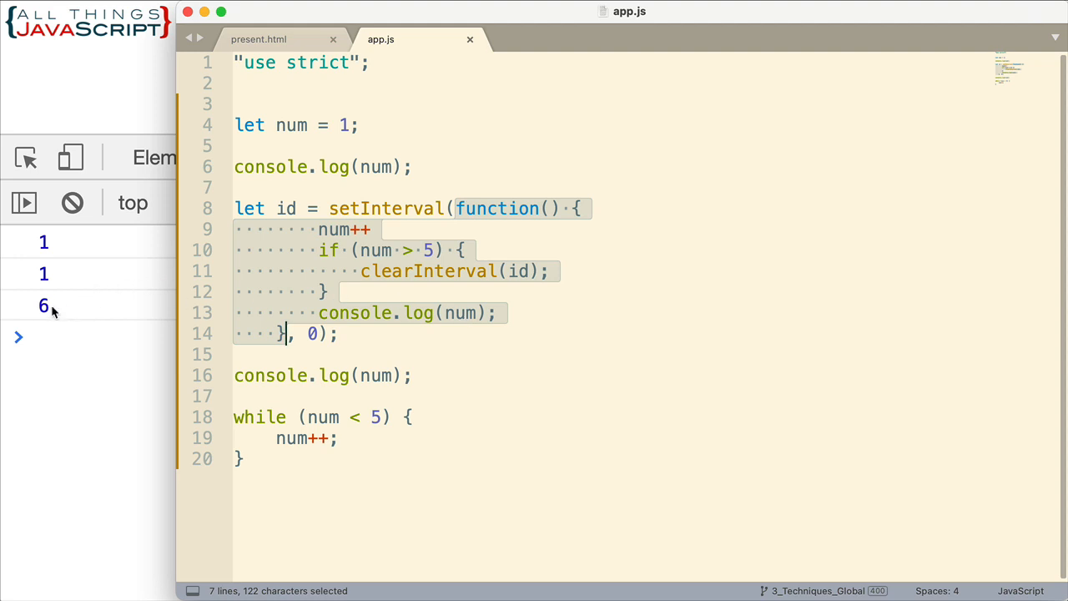
mouse_move(310, 307)
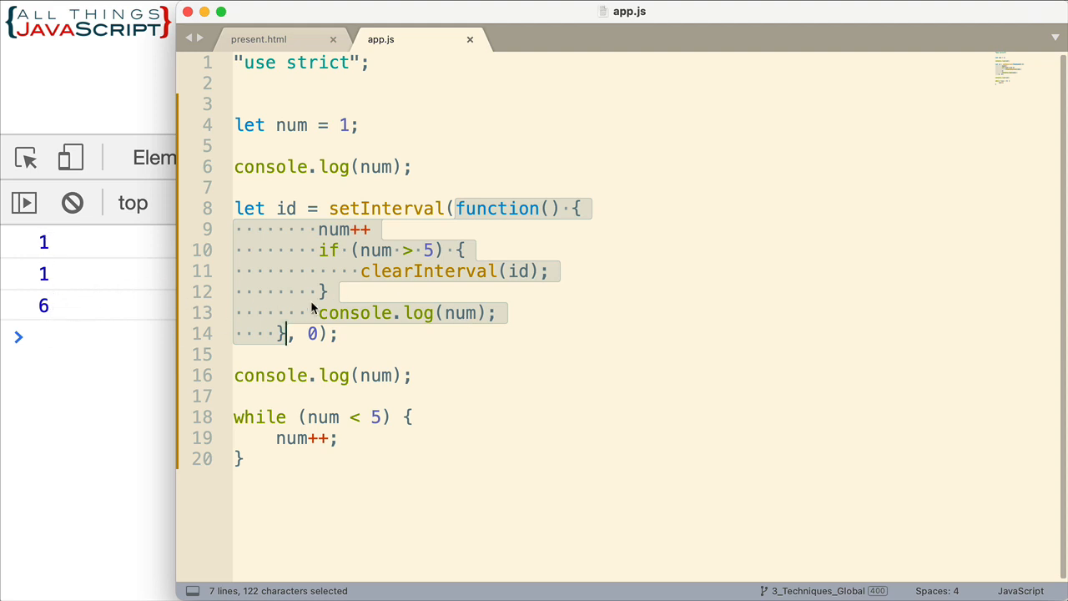
mouse_move(426, 284)
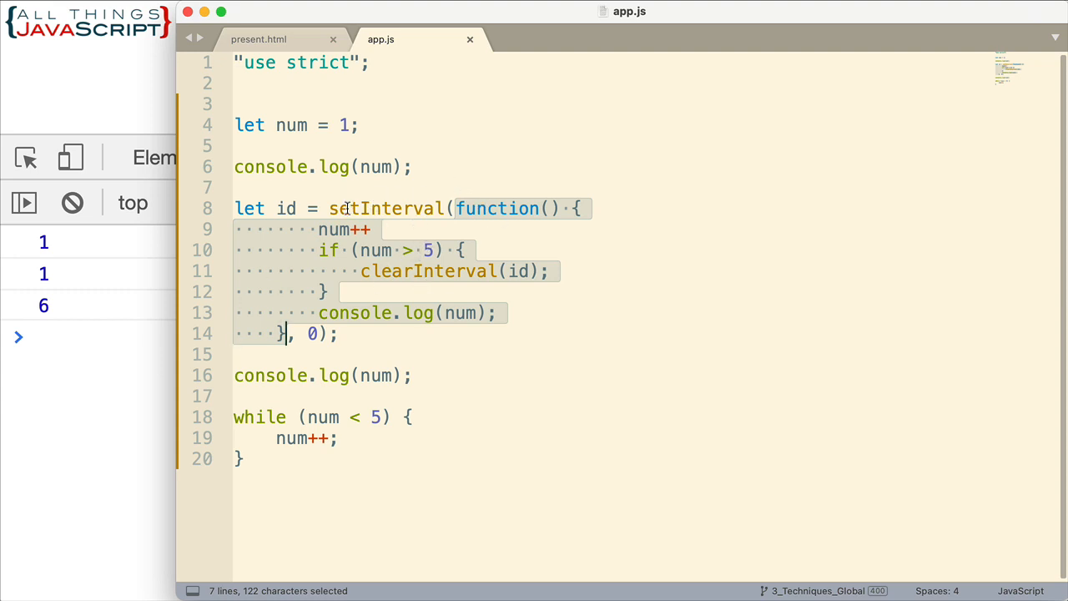
mouse_move(524, 257)
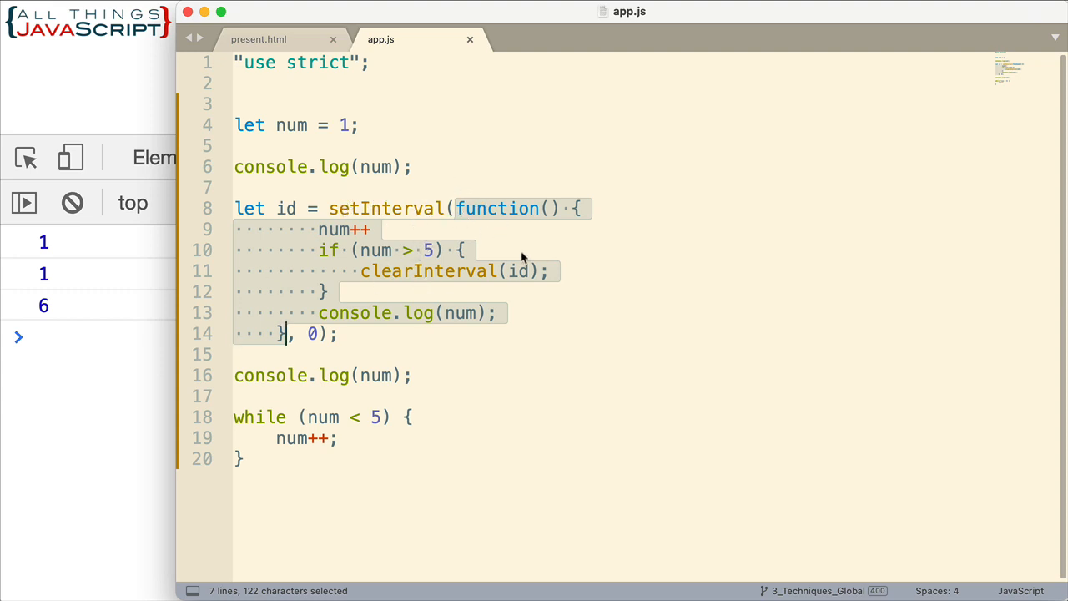
mouse_move(514, 269)
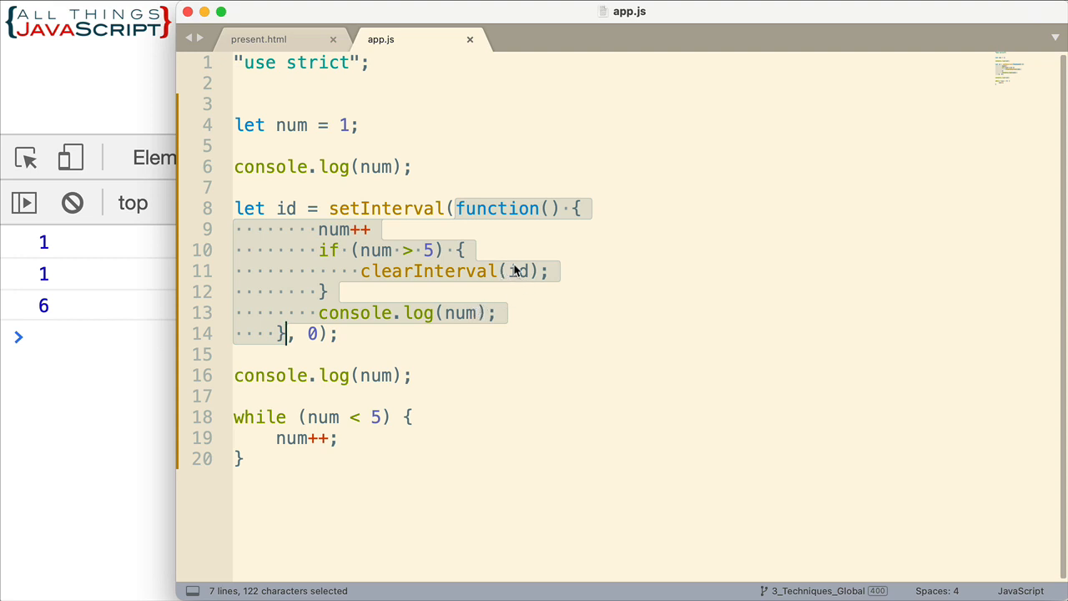
mouse_move(470, 327)
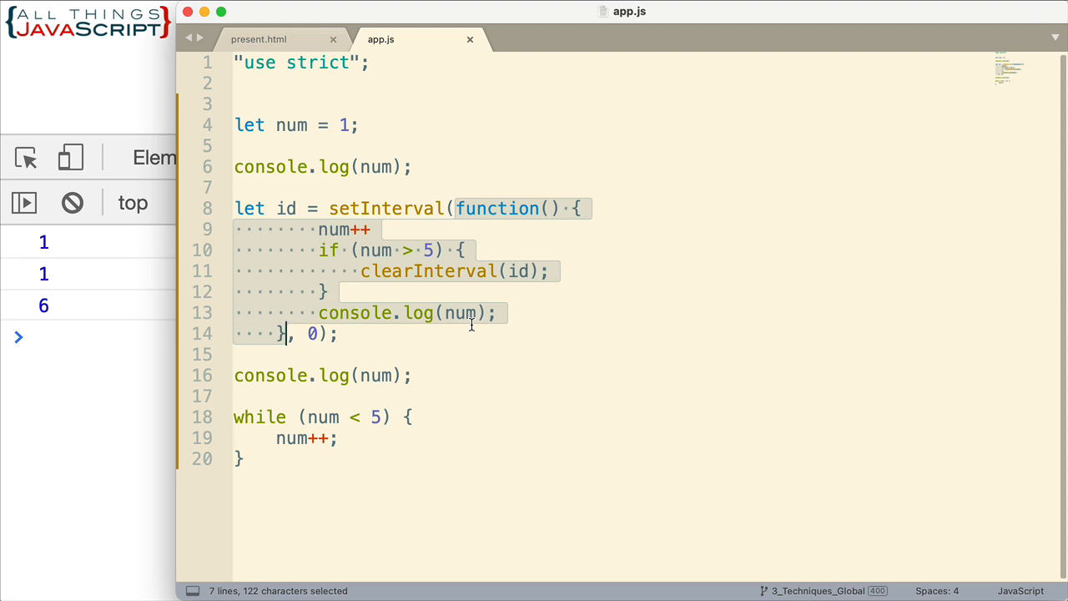
mouse_move(75, 253)
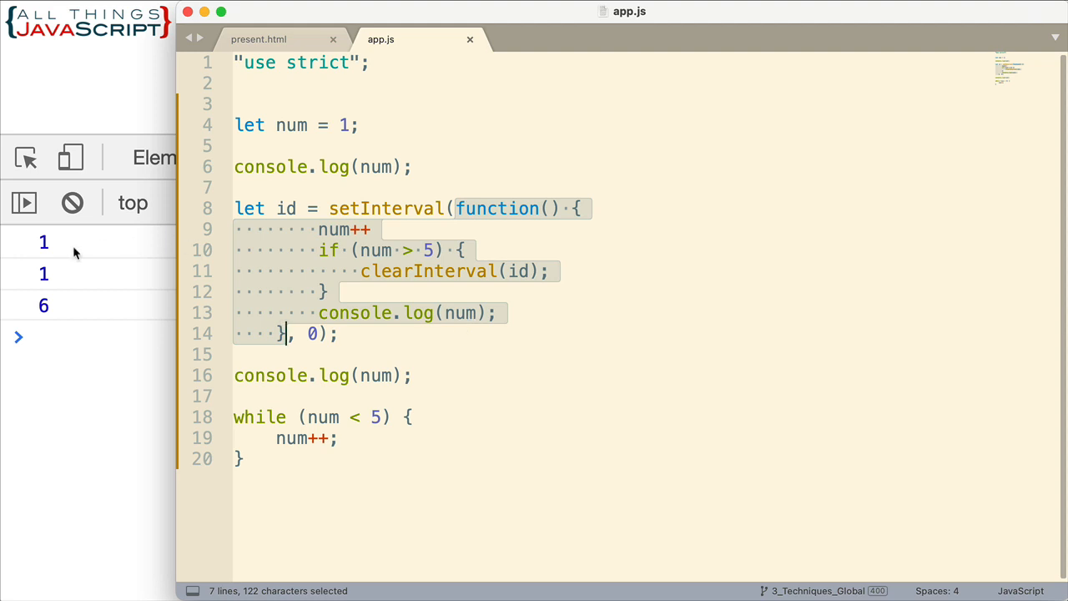
mouse_move(463, 382)
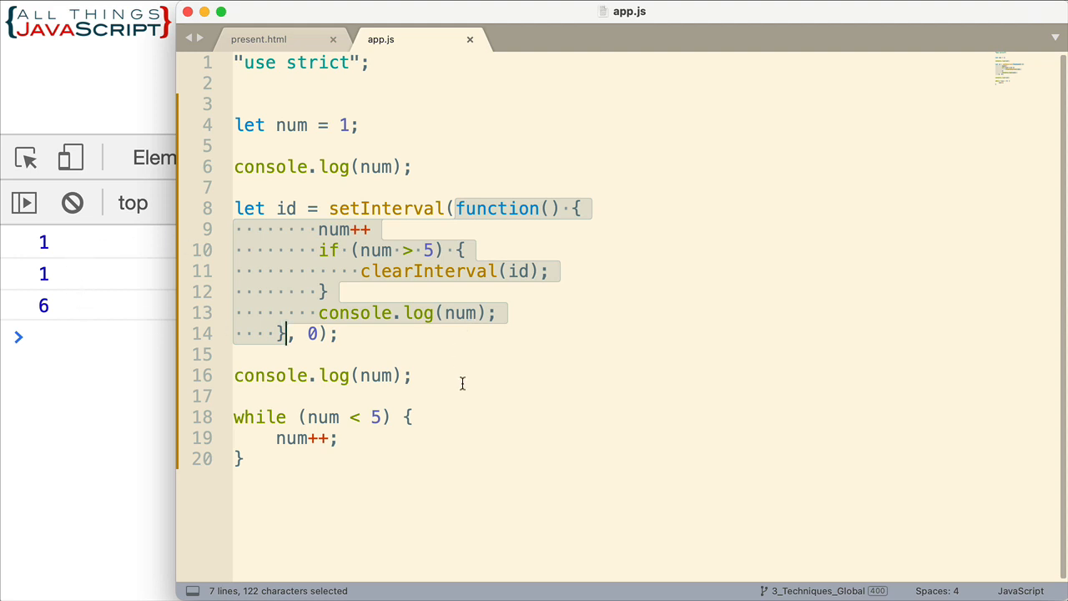
mouse_move(524, 424)
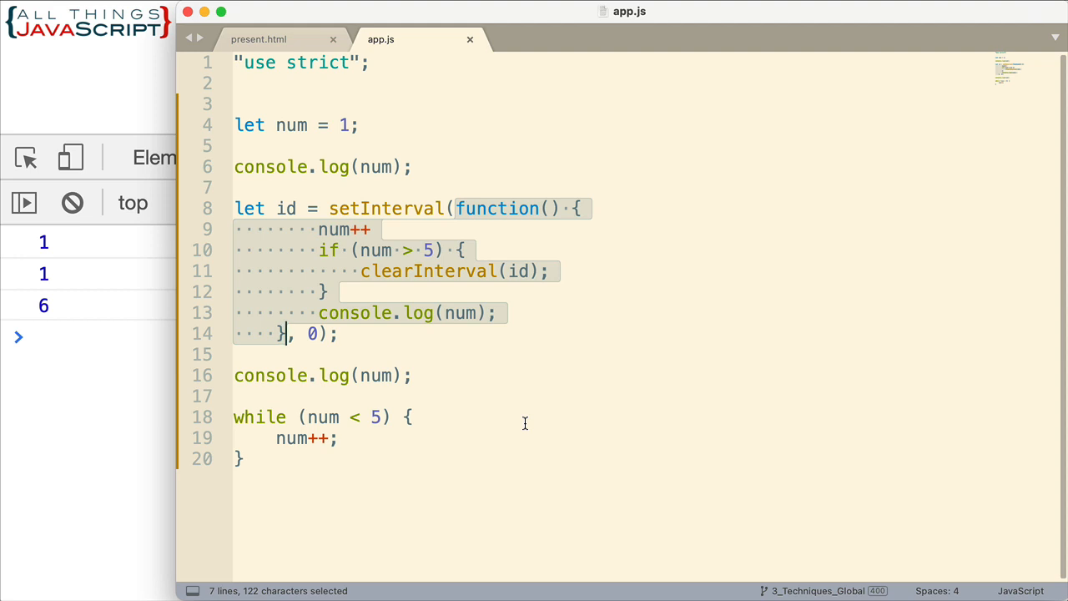
mouse_move(444, 290)
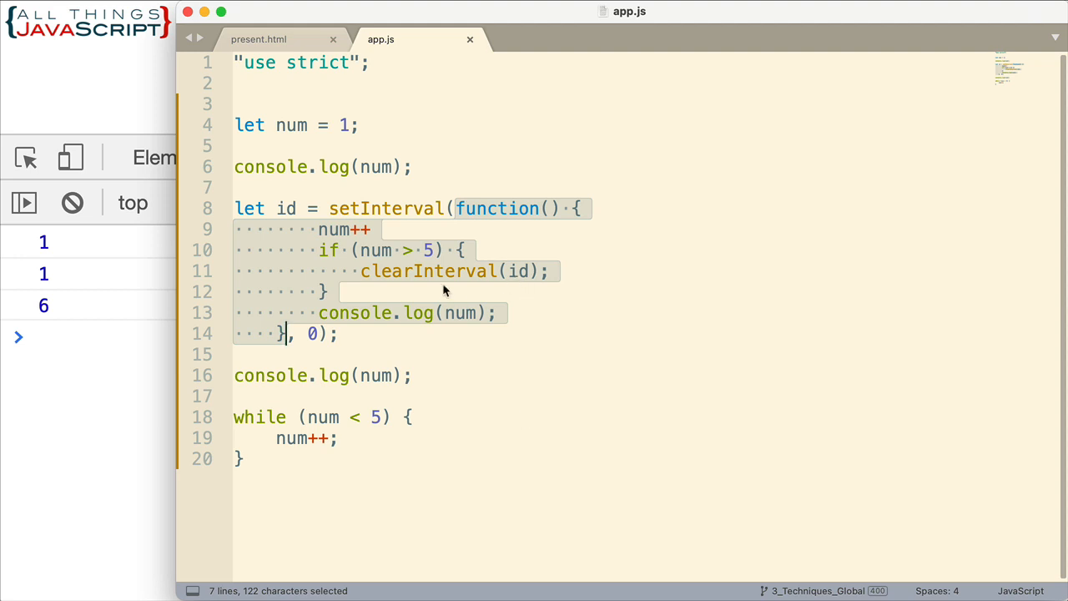
mouse_move(309, 264)
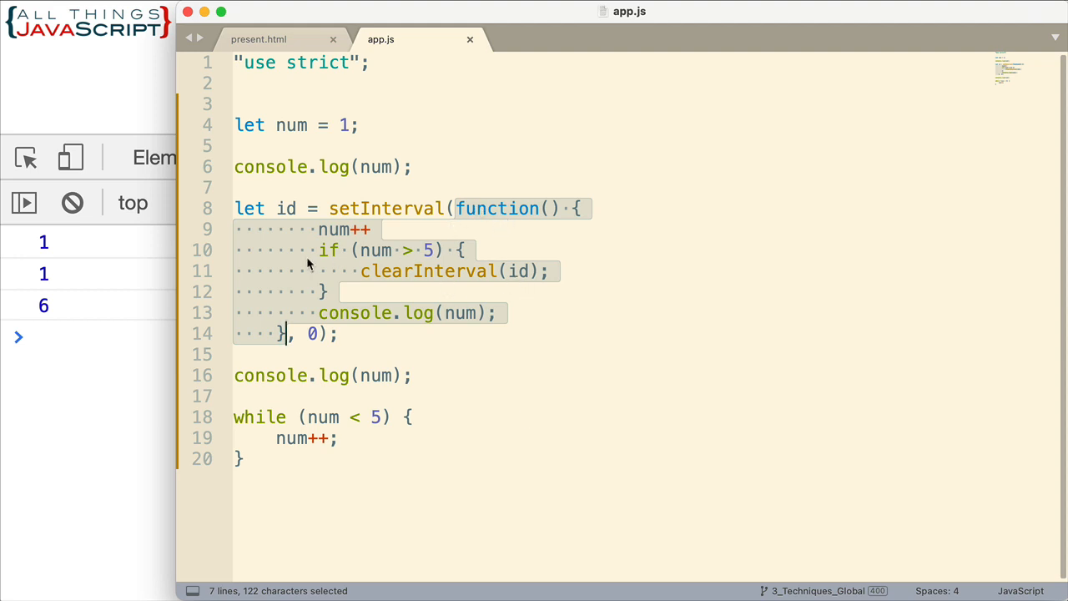
mouse_move(590, 284)
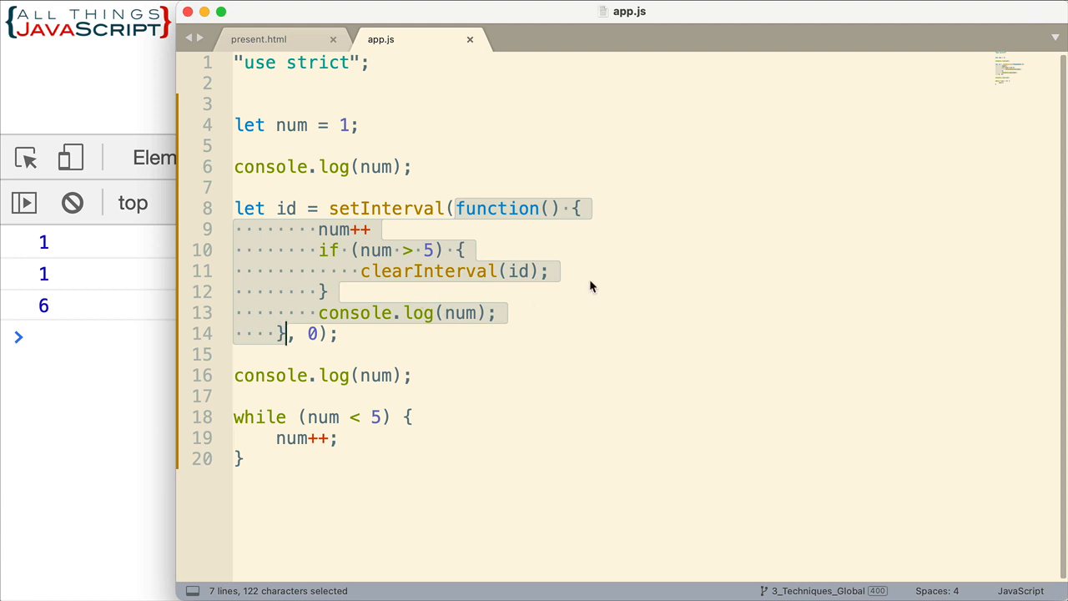
mouse_move(534, 347)
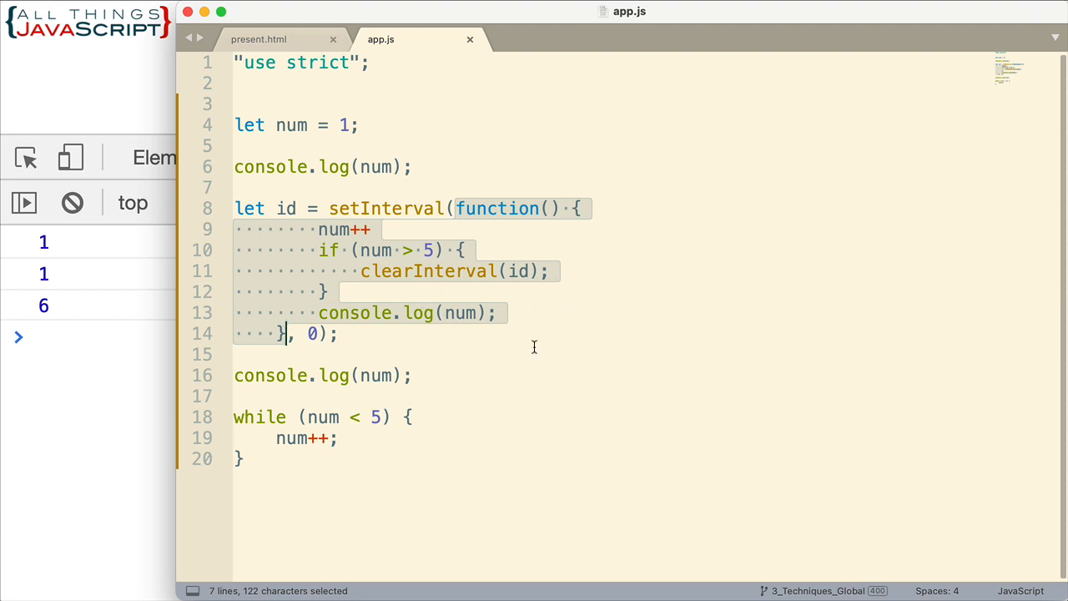